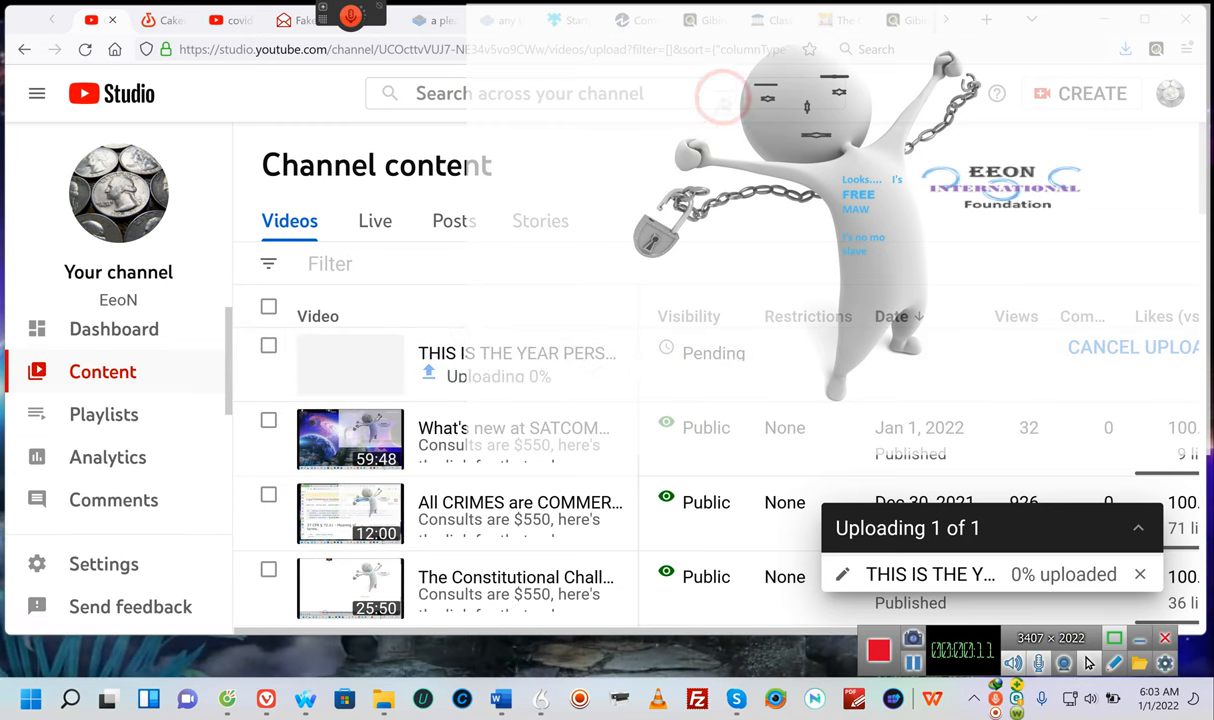
pyautogui.moveTo(800, 150)
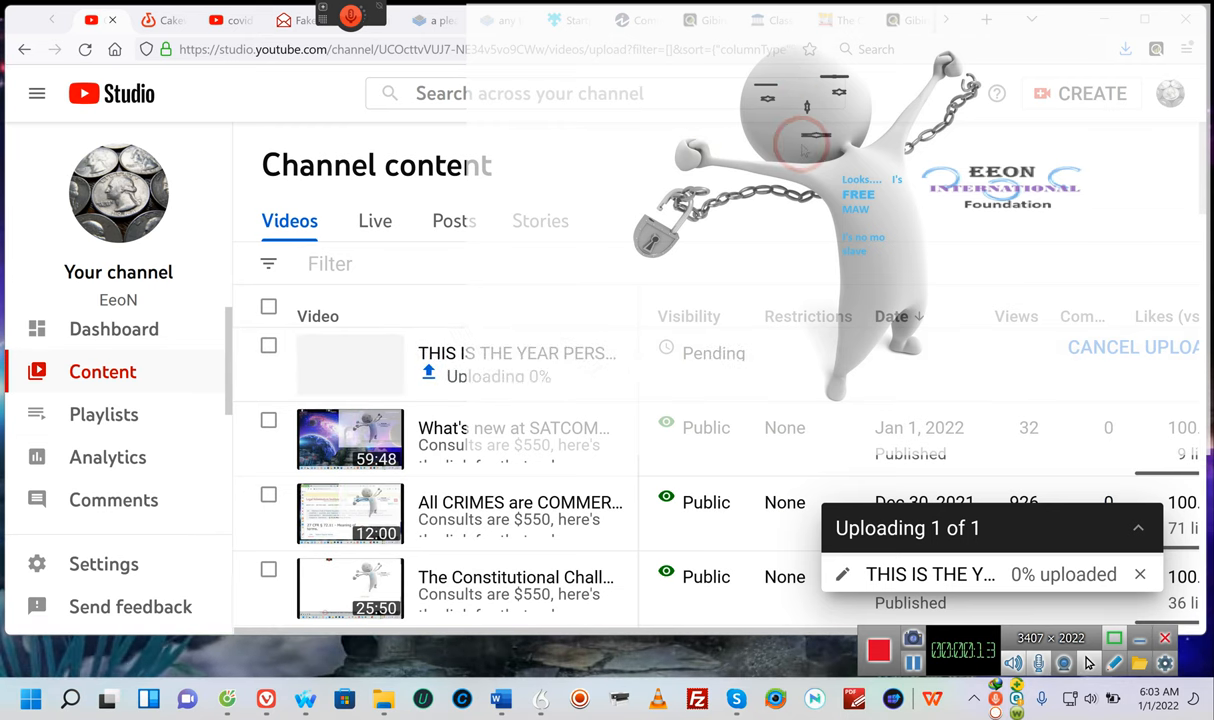
# Scroll down the YouTube Studio content list while the new video upload progresses
pyautogui.scroll(-3)
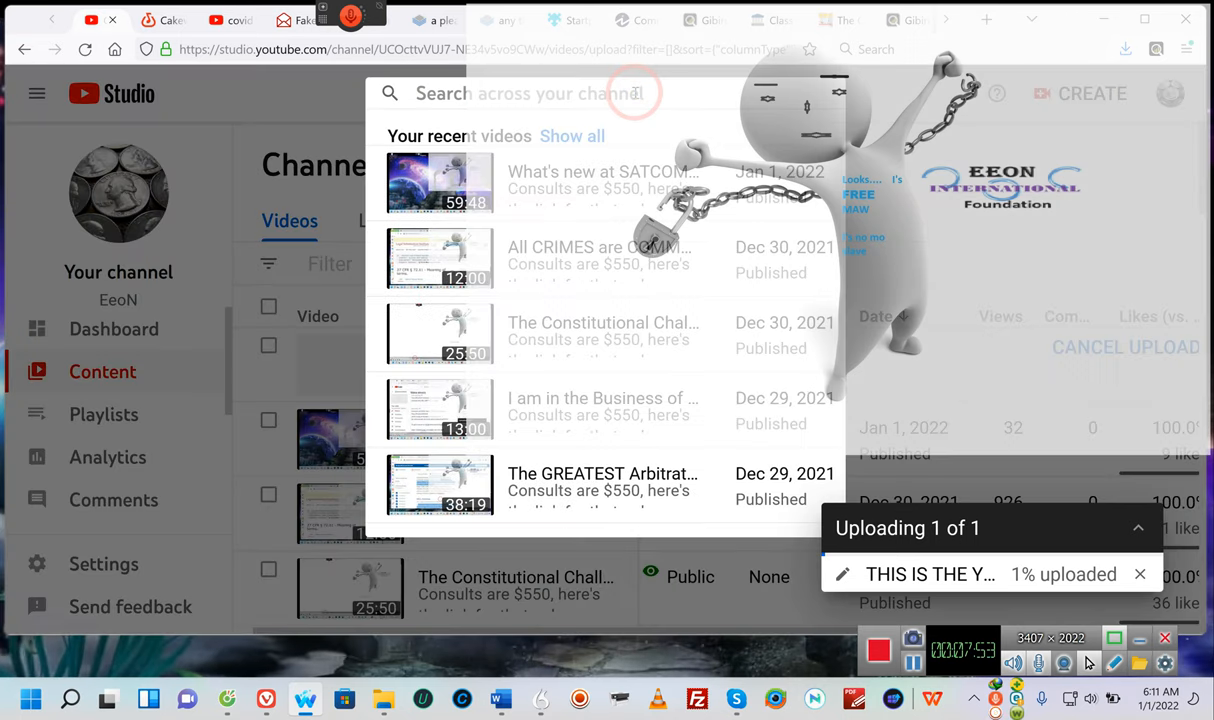
# Switch to the browser tab holding the 'covid in china hemorrhagic fever virus' results
pyautogui.write('e')
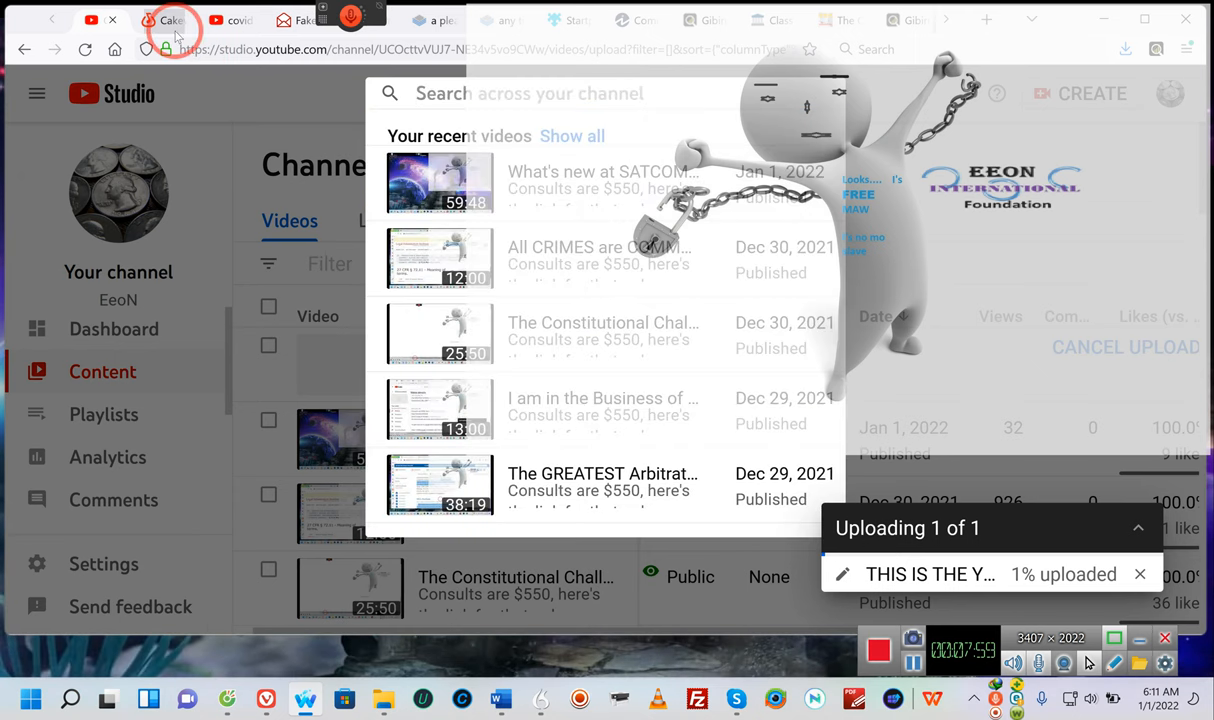
pyautogui.click(230, 20)
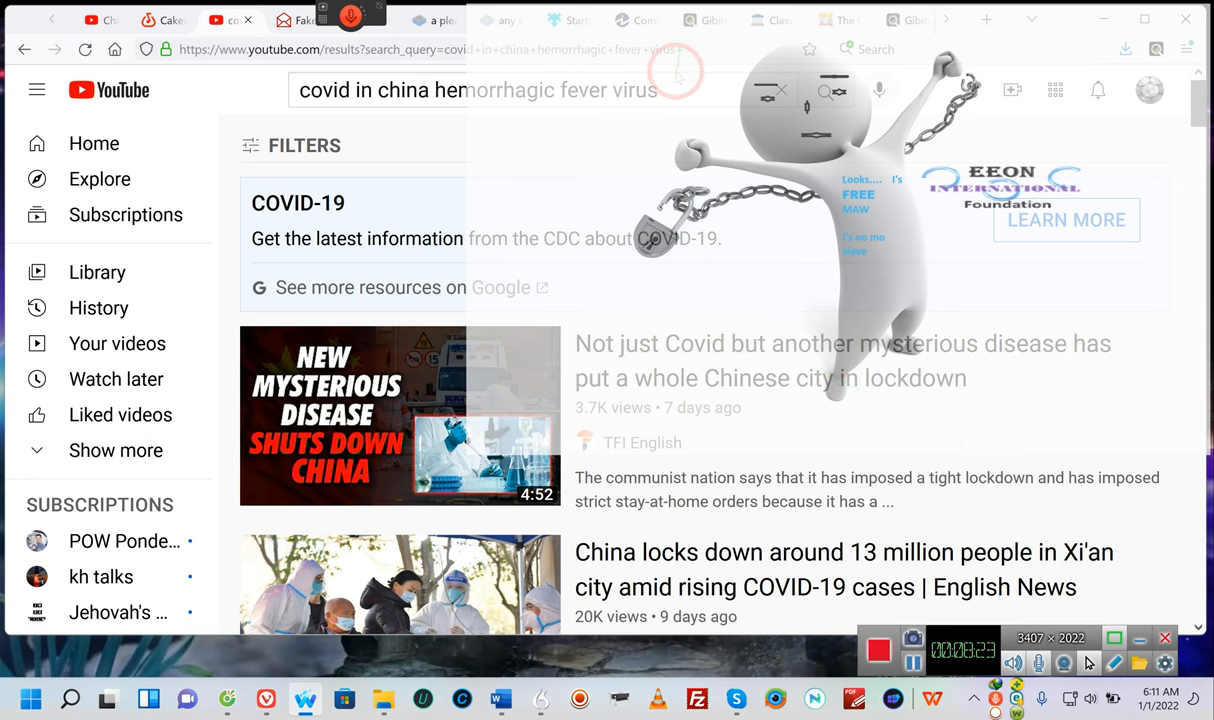
# Search YouTube for 'ebola africa 2021' via the suggestion after typing 'ebo'
pyautogui.click(382, 90)
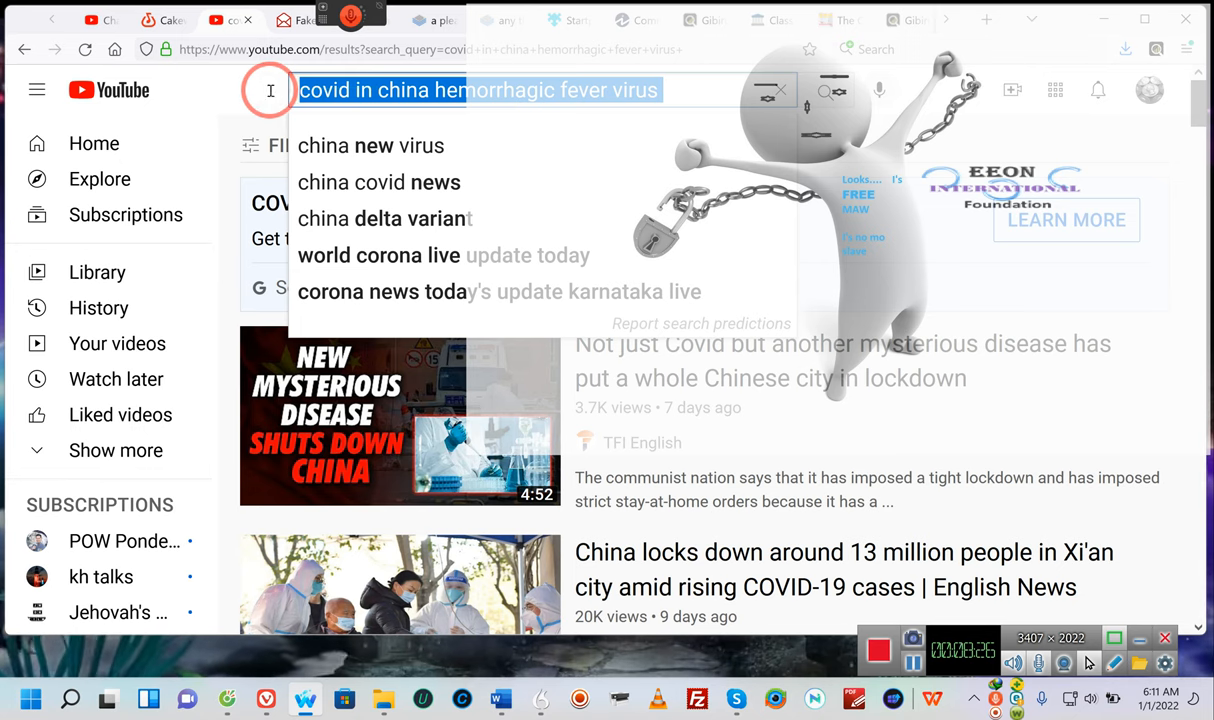
pyautogui.write('ebola af')
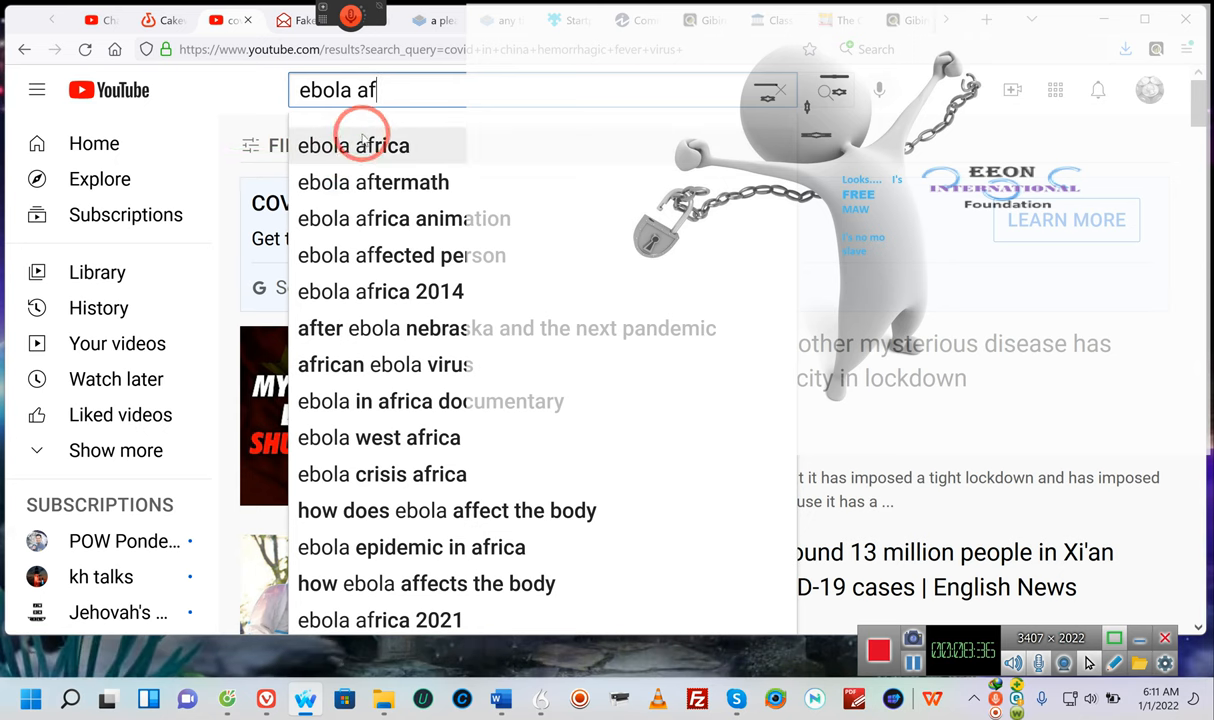
pyautogui.moveTo(398, 584)
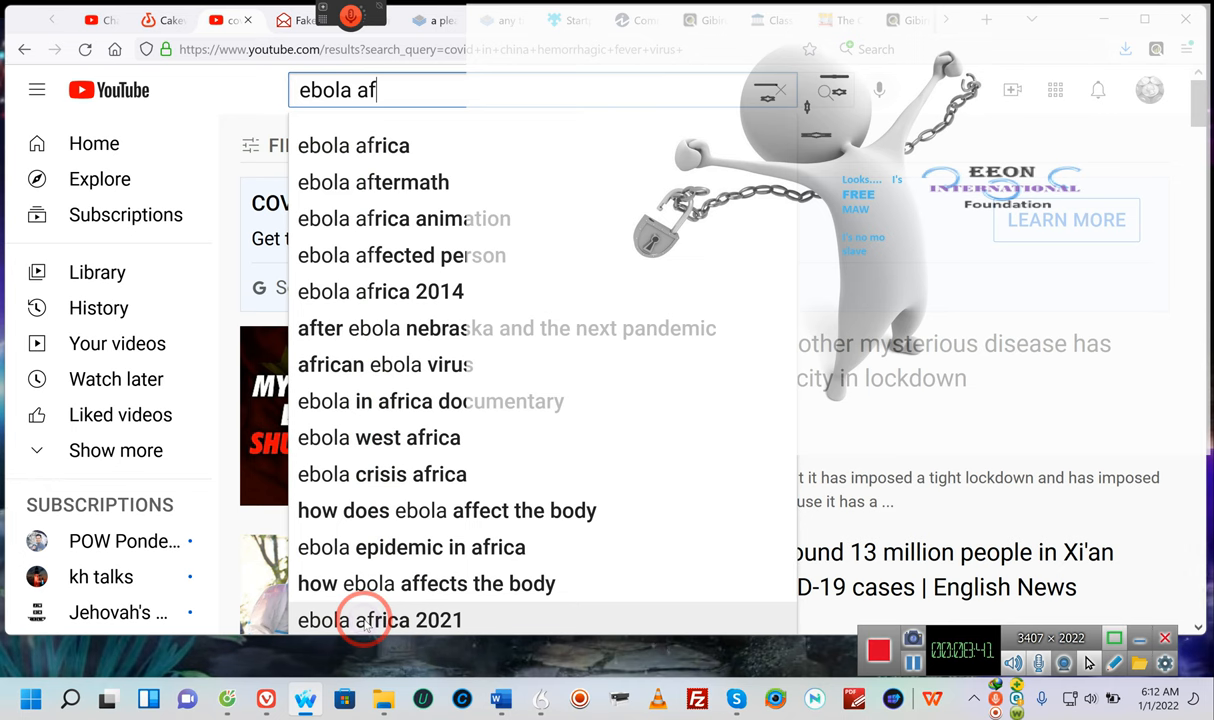
pyautogui.click(380, 620)
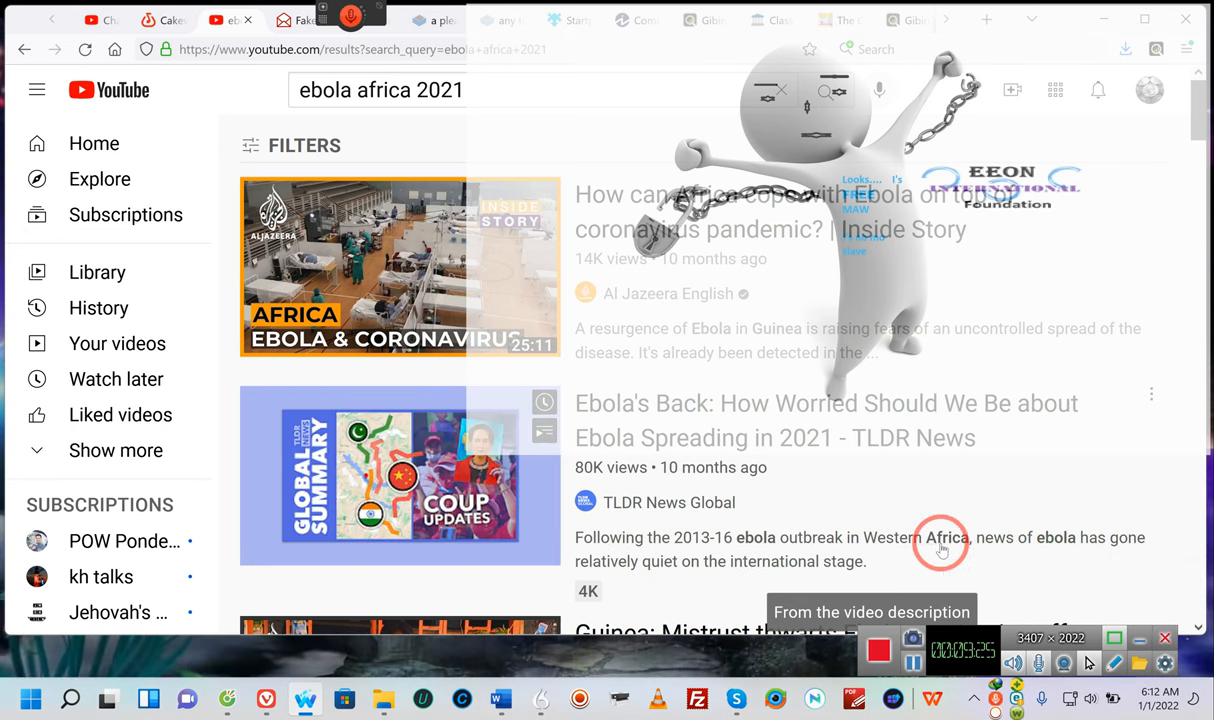
# Scroll down the 'ebola africa 2021' results past Ebola news videos to the FRONTLINE Congo film
pyautogui.scroll(-3)
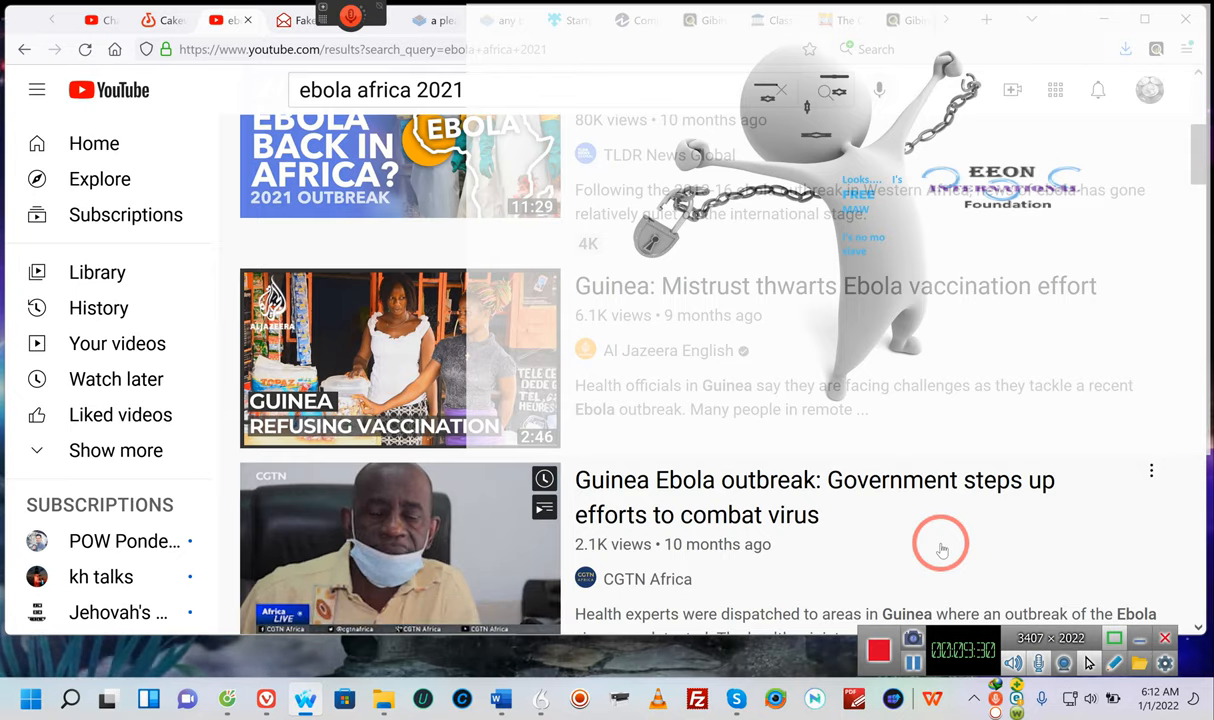
pyautogui.scroll(-3)
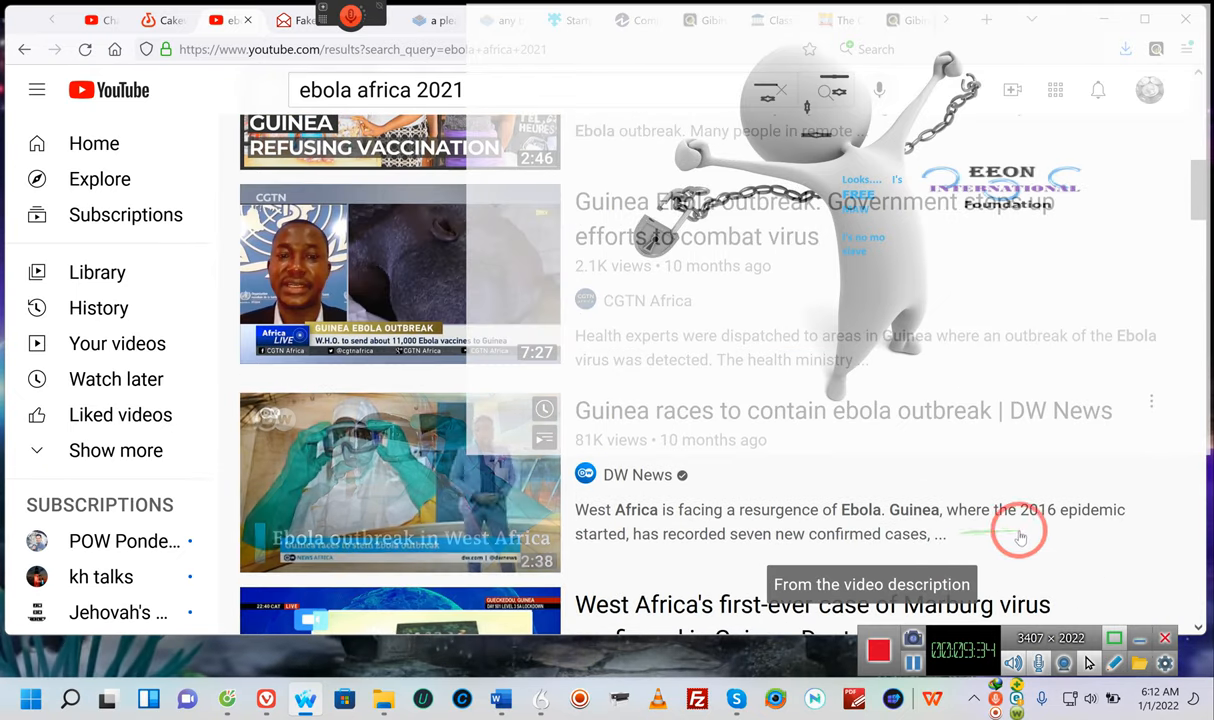
pyautogui.scroll(-3)
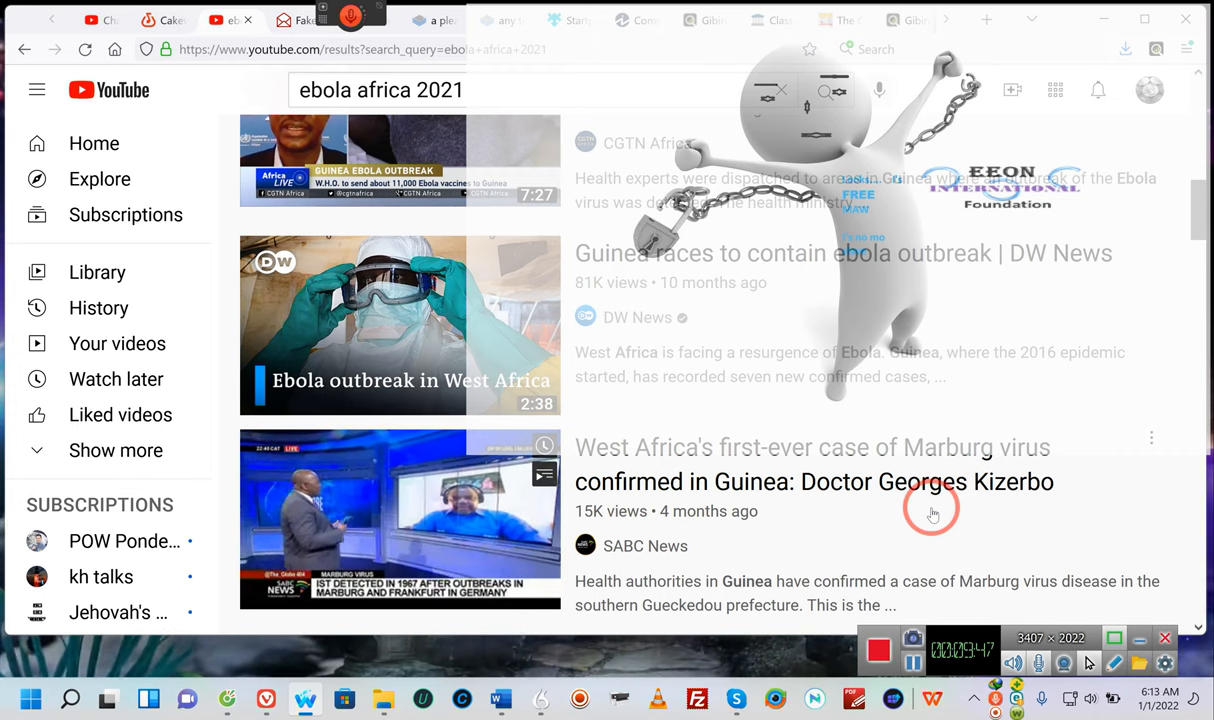
pyautogui.scroll(-3)
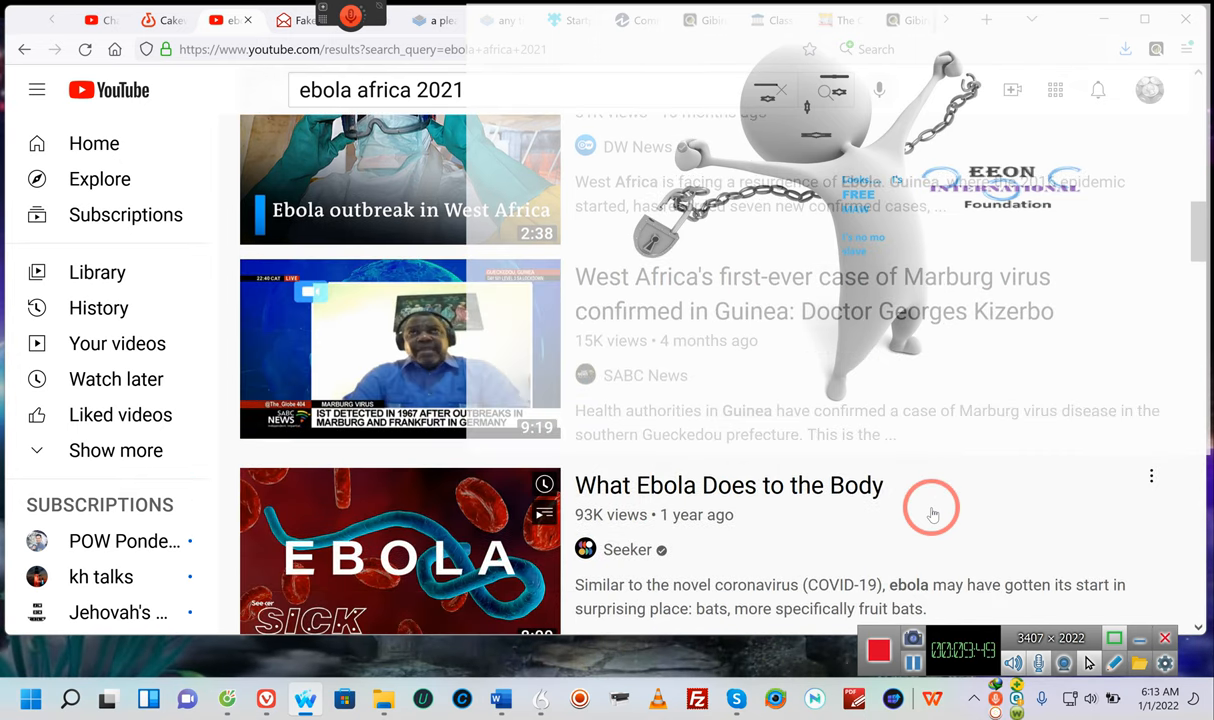
pyautogui.scroll(-3)
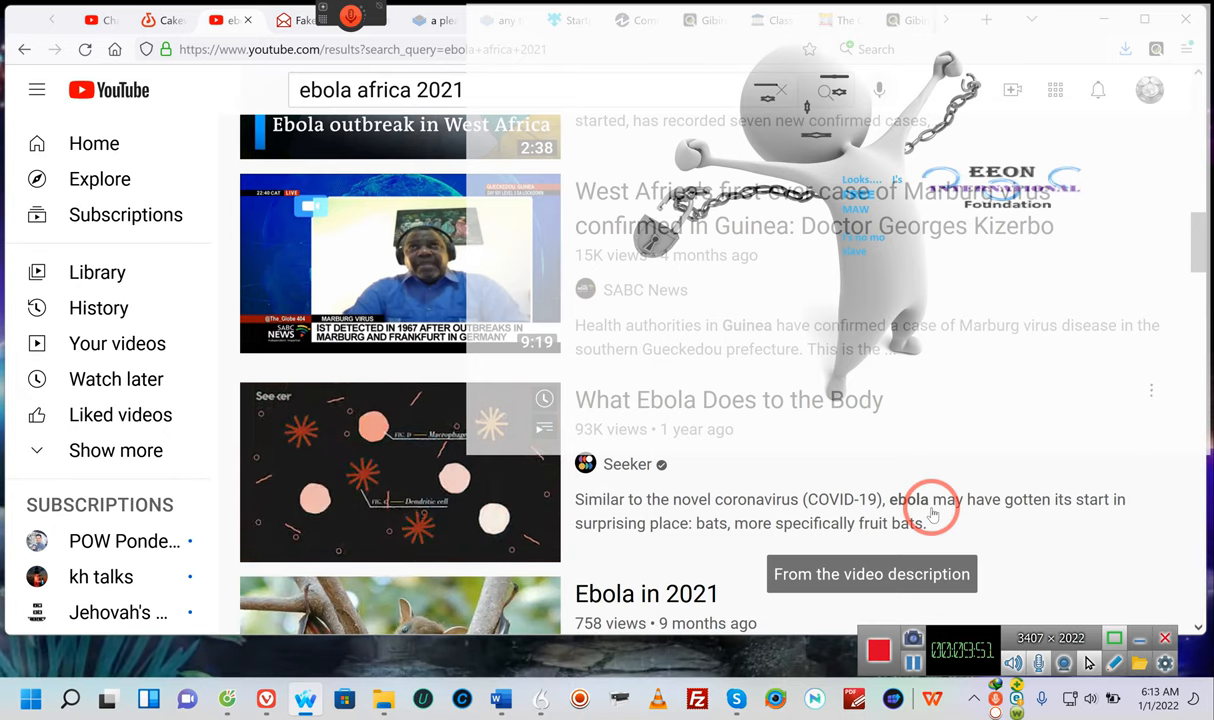
pyautogui.scroll(-3)
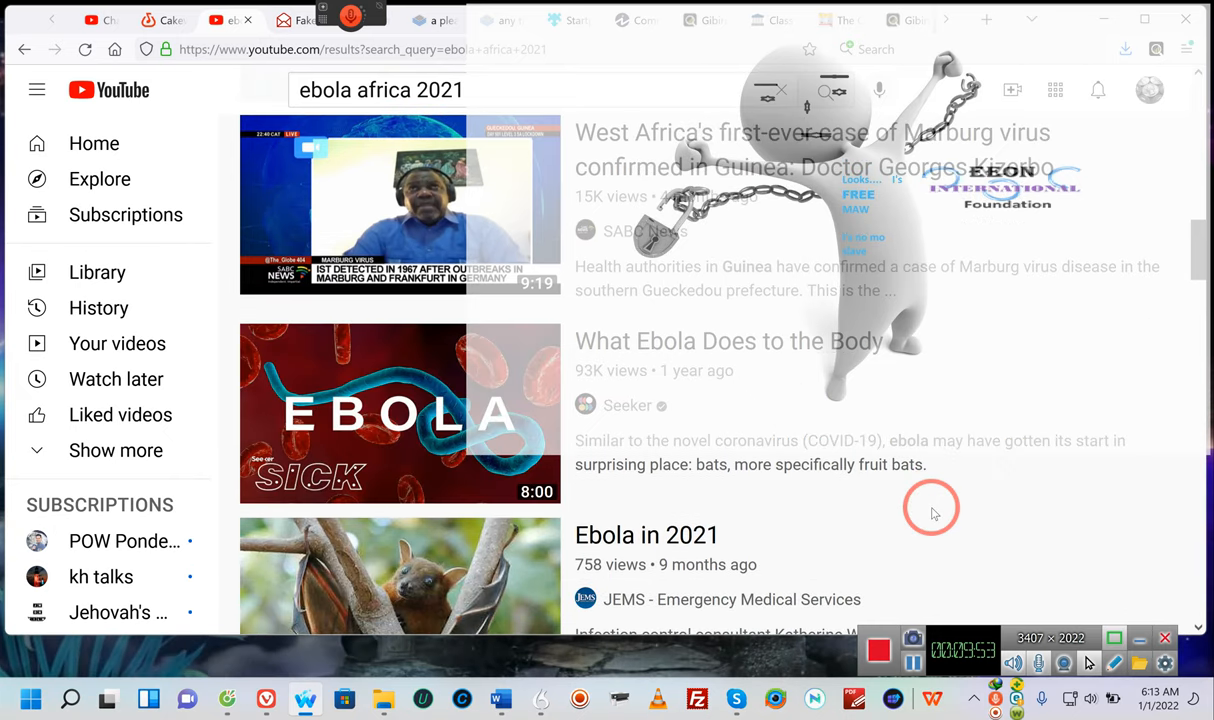
pyautogui.scroll(-3)
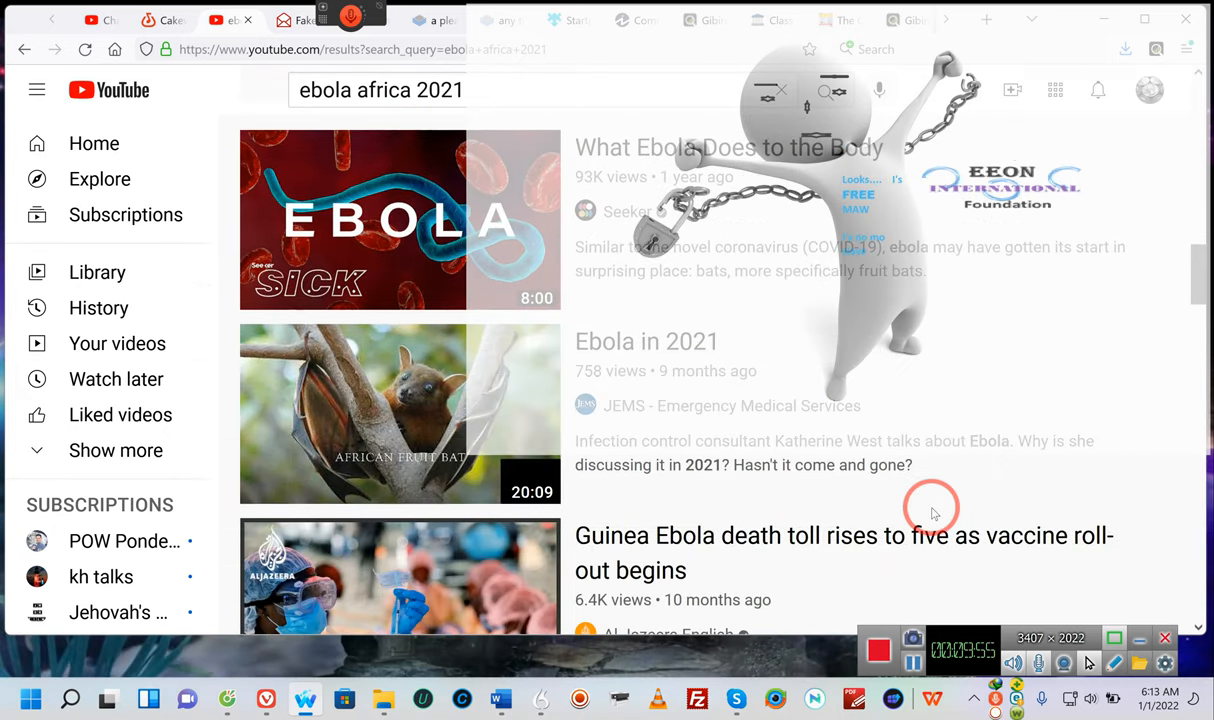
pyautogui.scroll(-3)
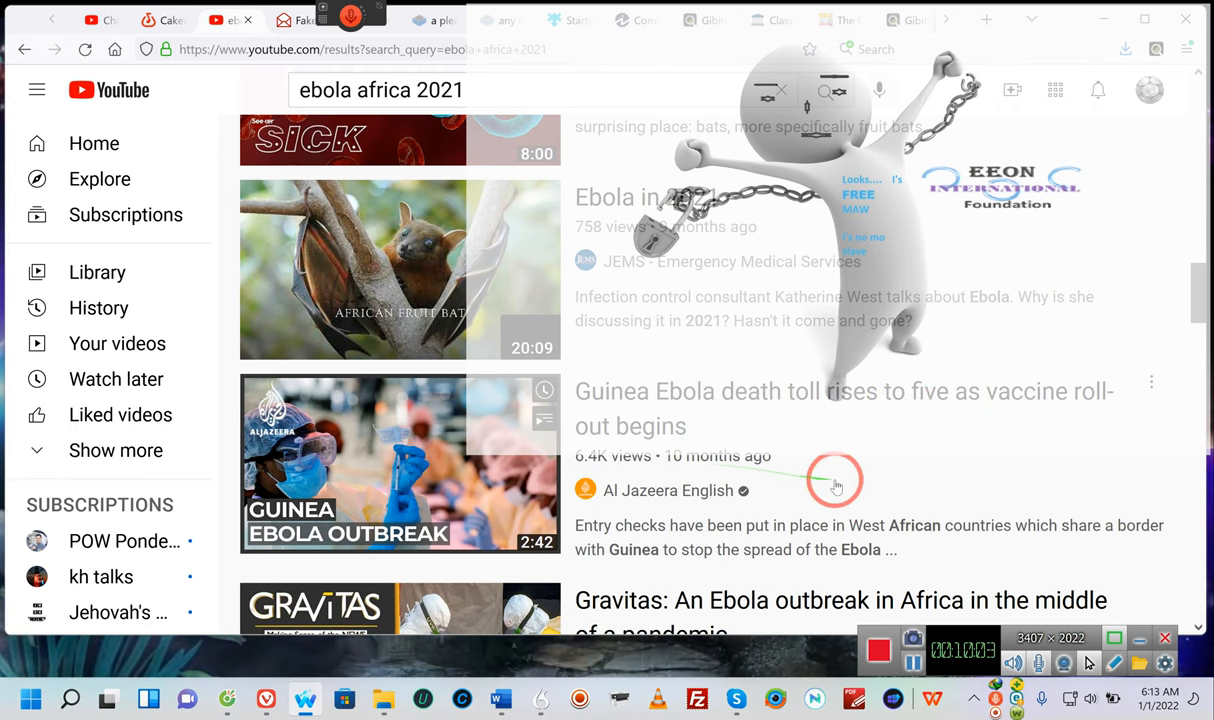
pyautogui.scroll(-3)
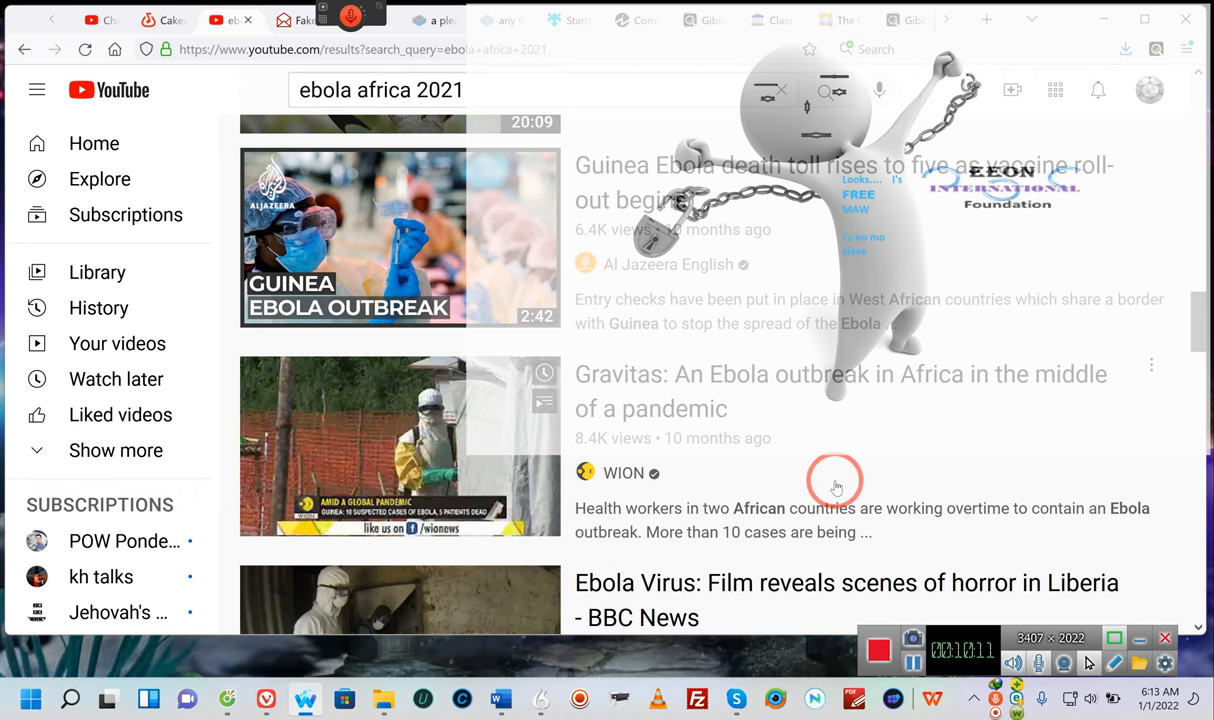
pyautogui.scroll(-3)
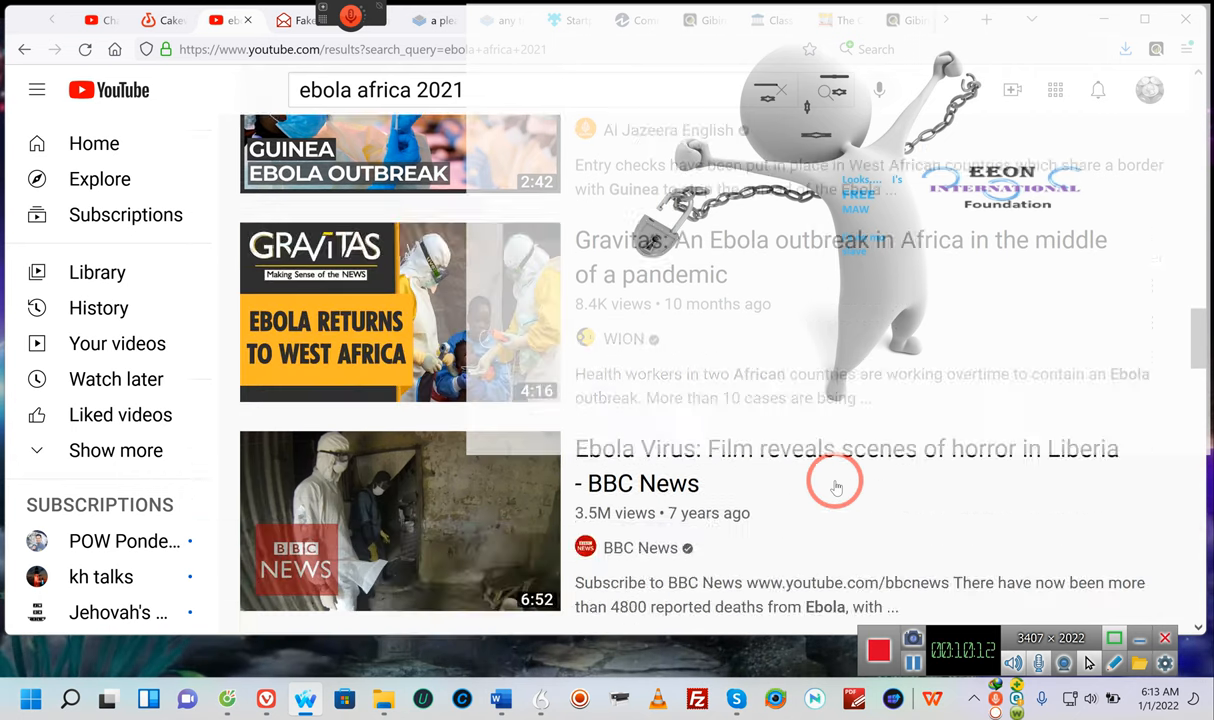
pyautogui.scroll(-3)
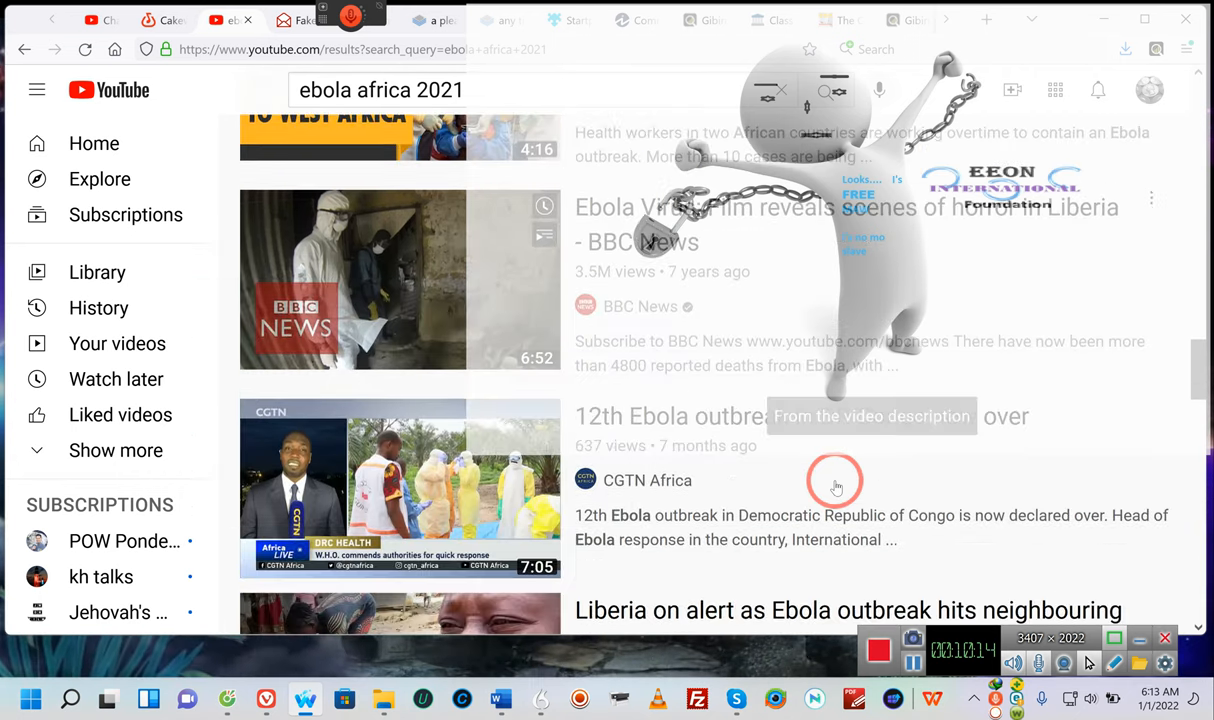
pyautogui.scroll(-3)
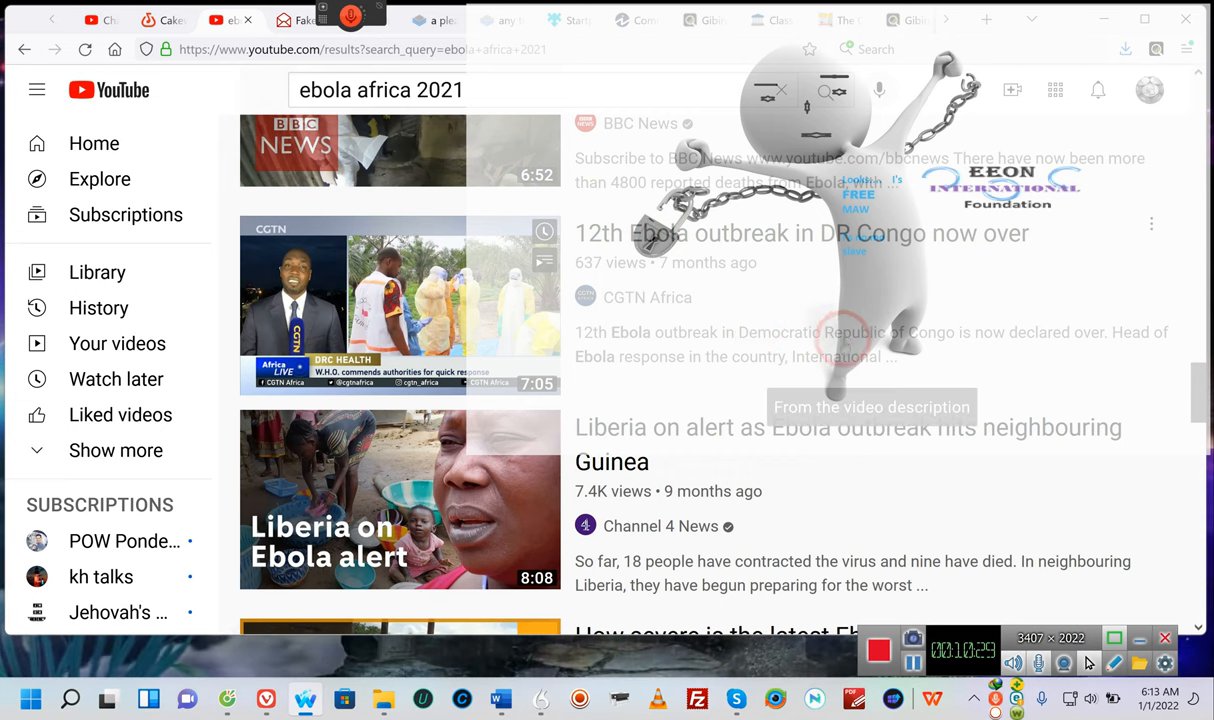
pyautogui.scroll(-3)
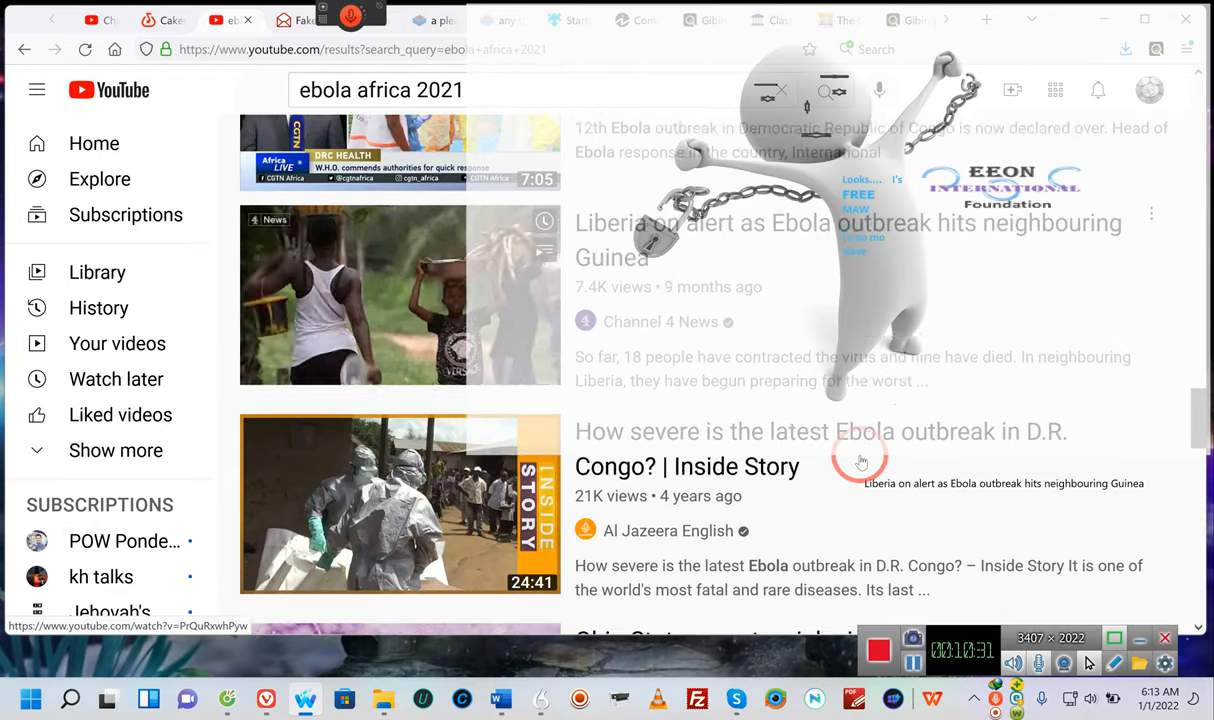
pyautogui.scroll(-3)
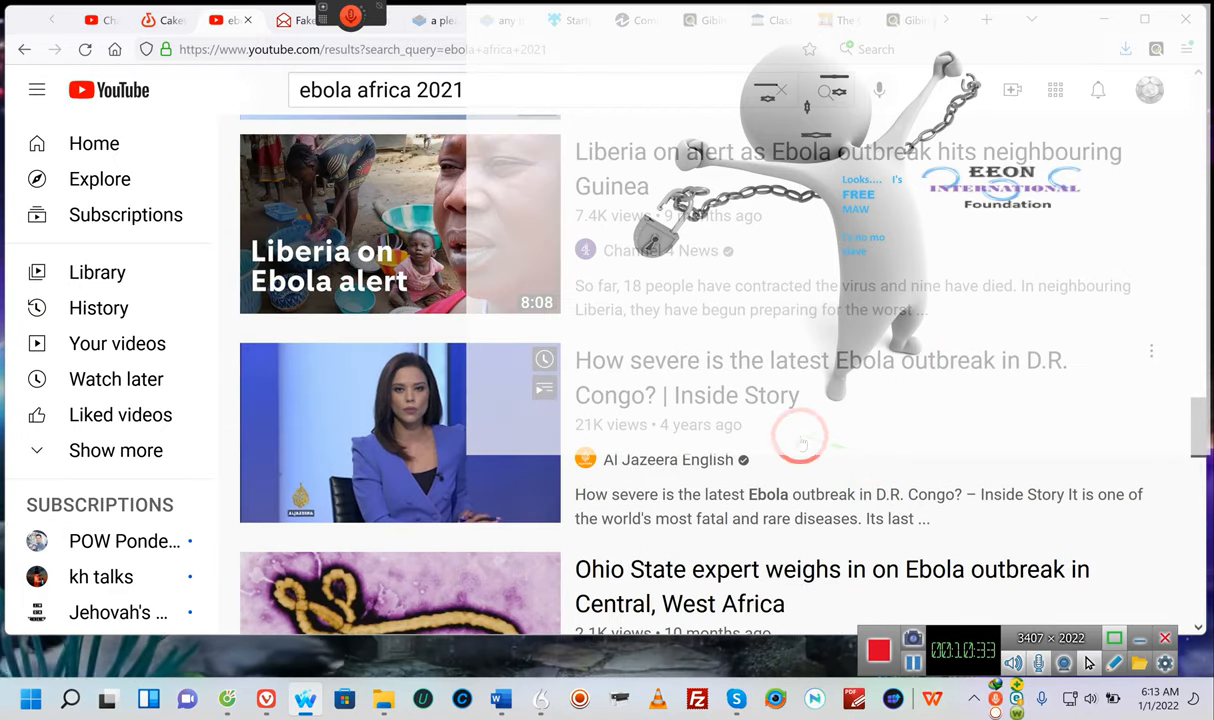
pyautogui.scroll(-3)
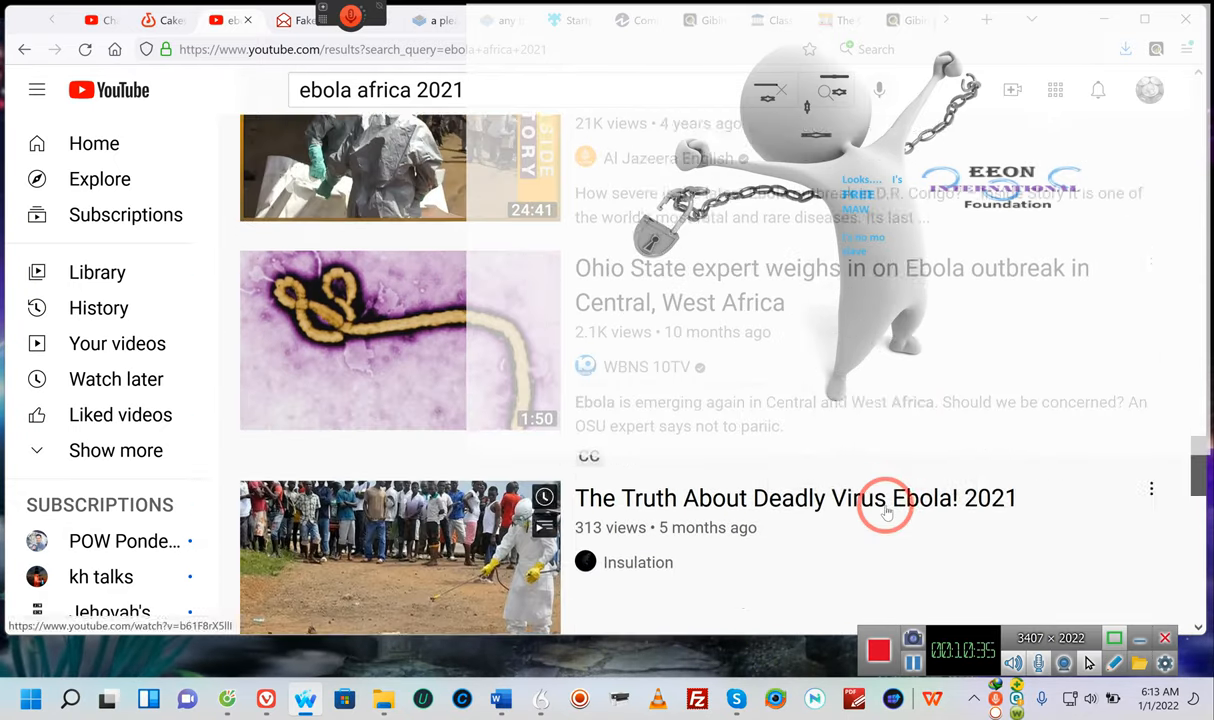
pyautogui.scroll(-3)
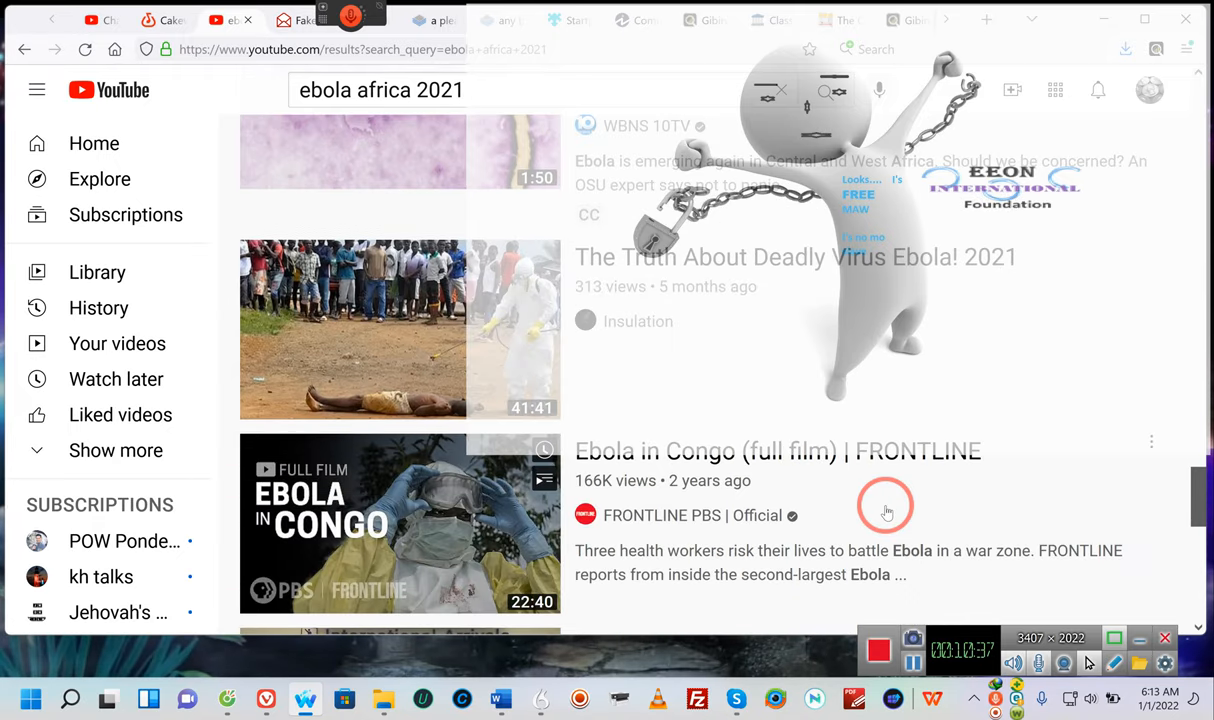
pyautogui.scroll(-3)
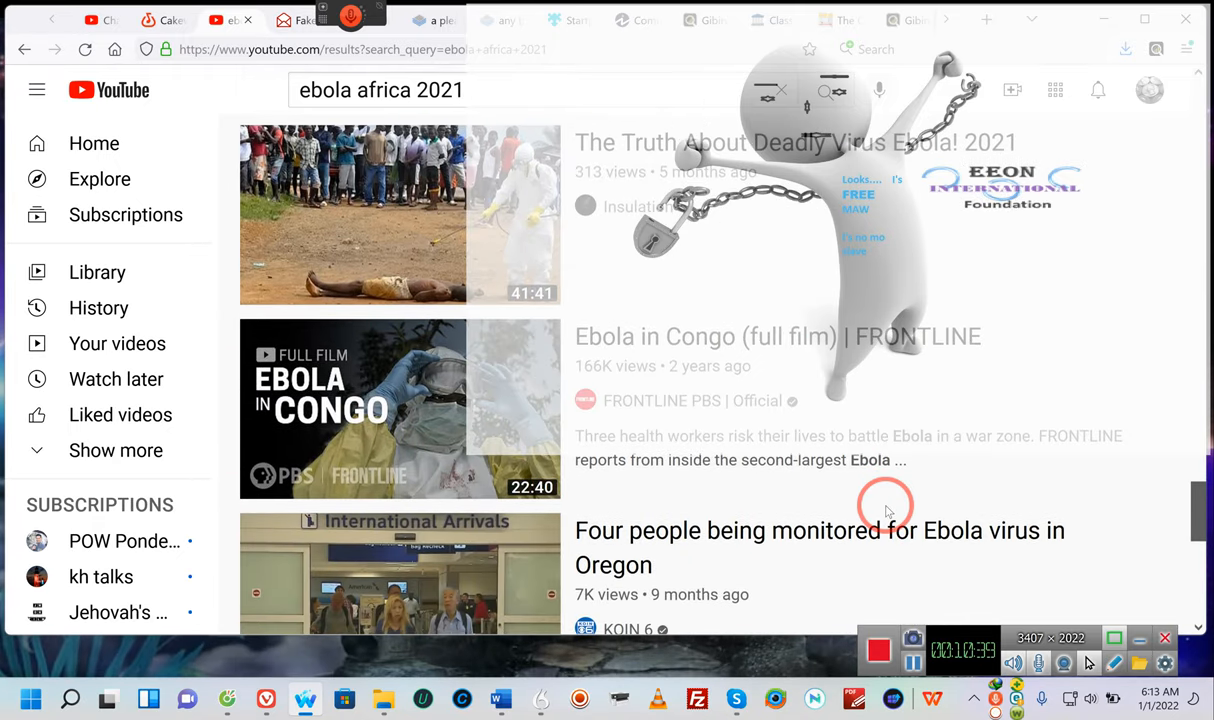
pyautogui.scroll(-3)
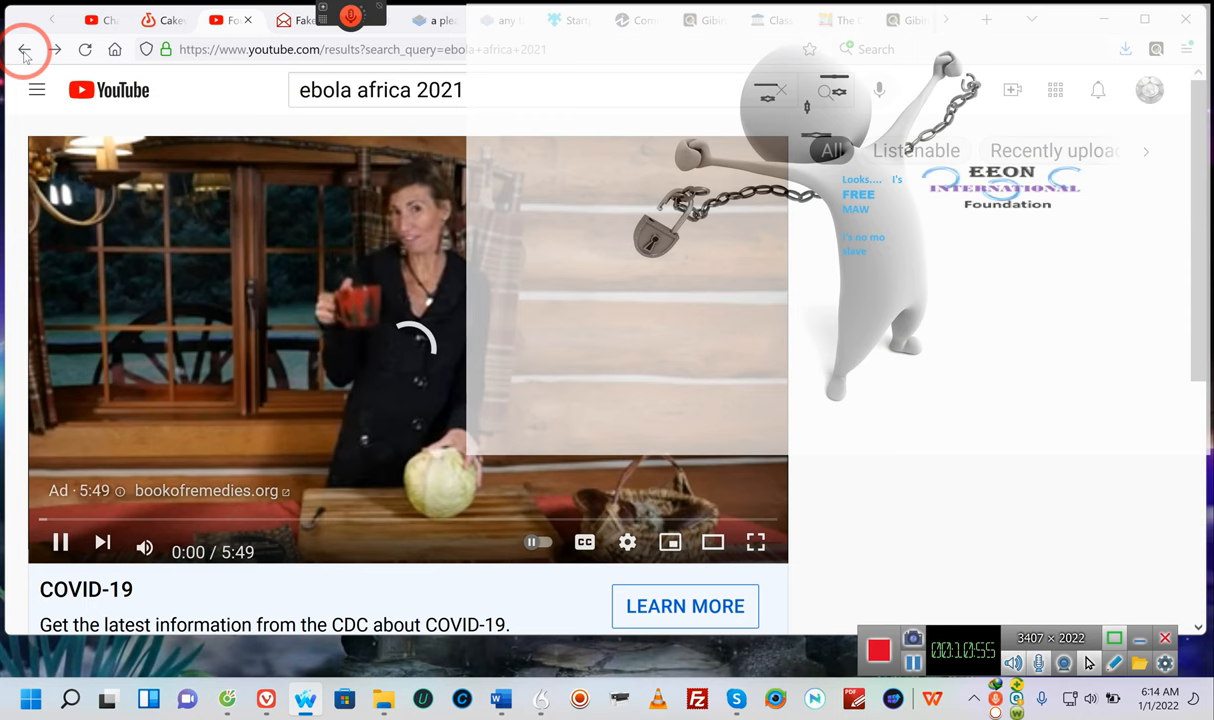
# Go back to the results, scroll down, and open 'First case of Marburg virus found in West Africa'
pyautogui.click(24, 48)
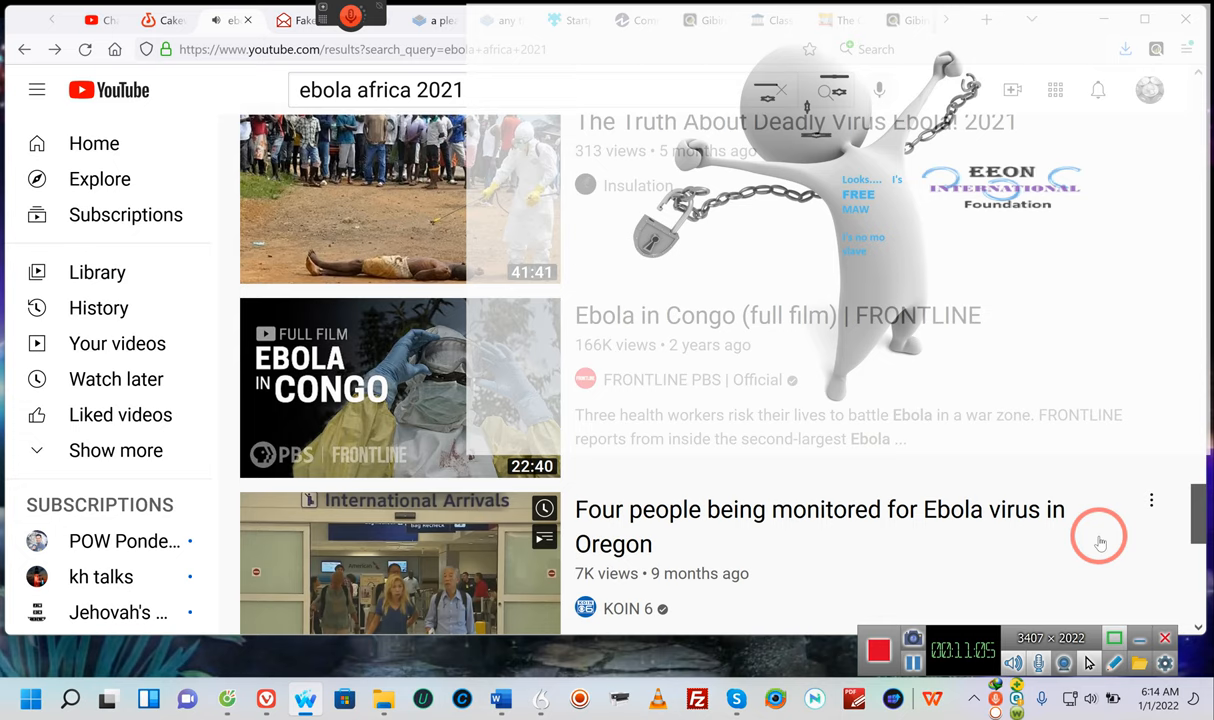
pyautogui.scroll(-3)
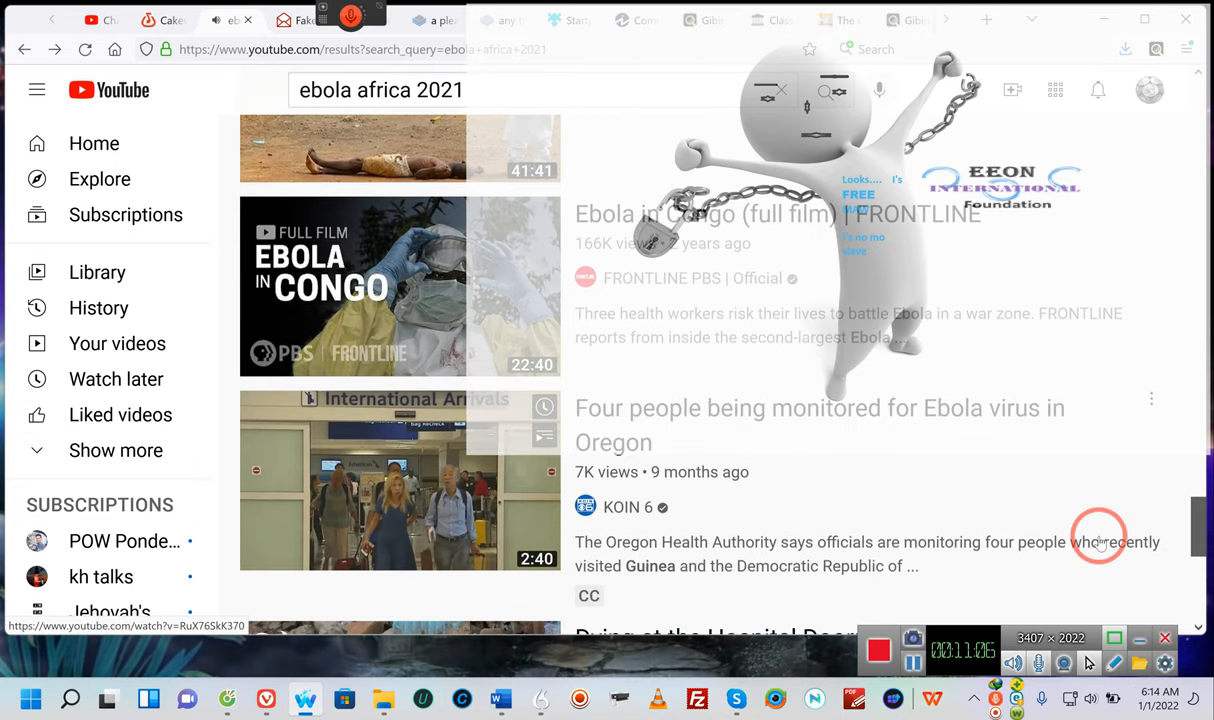
pyautogui.scroll(-3)
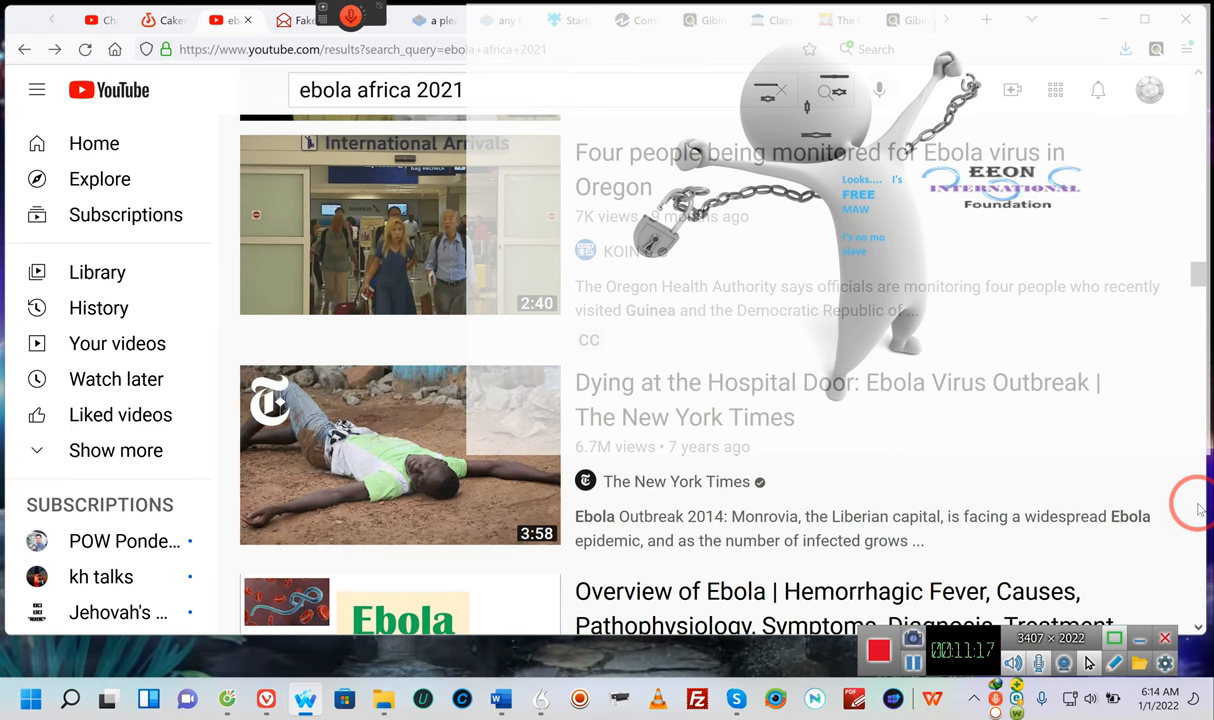
pyautogui.scroll(-3)
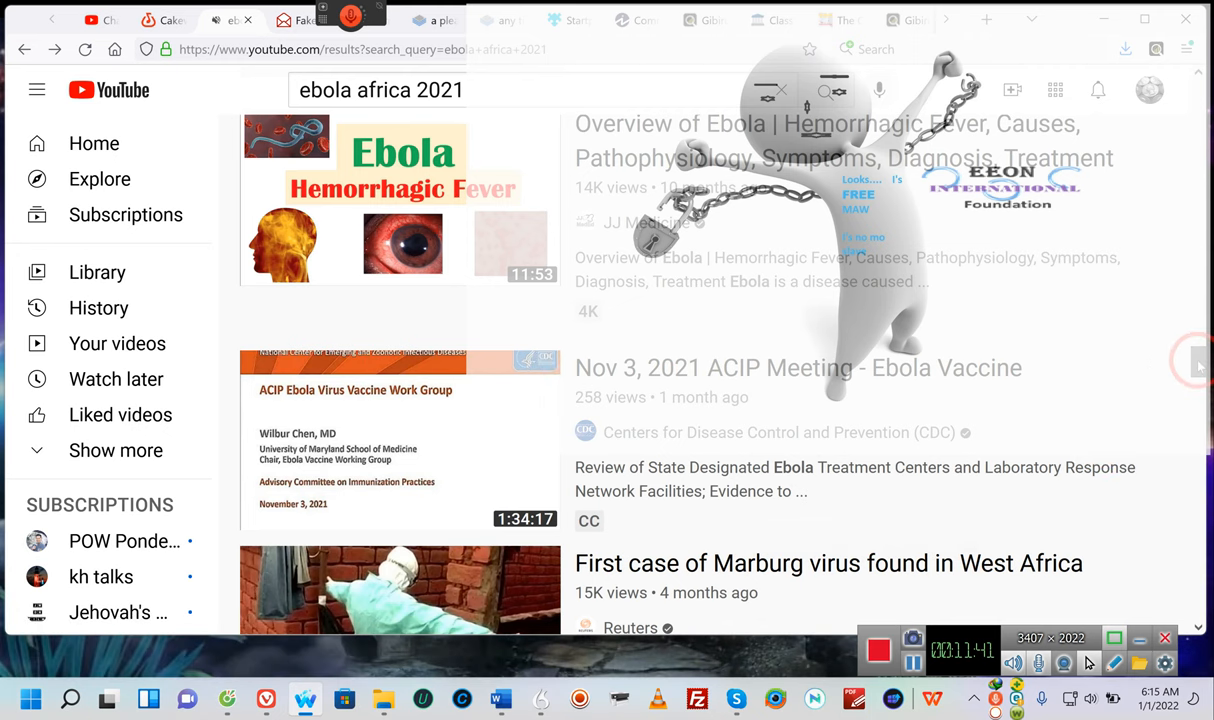
pyautogui.scroll(-3)
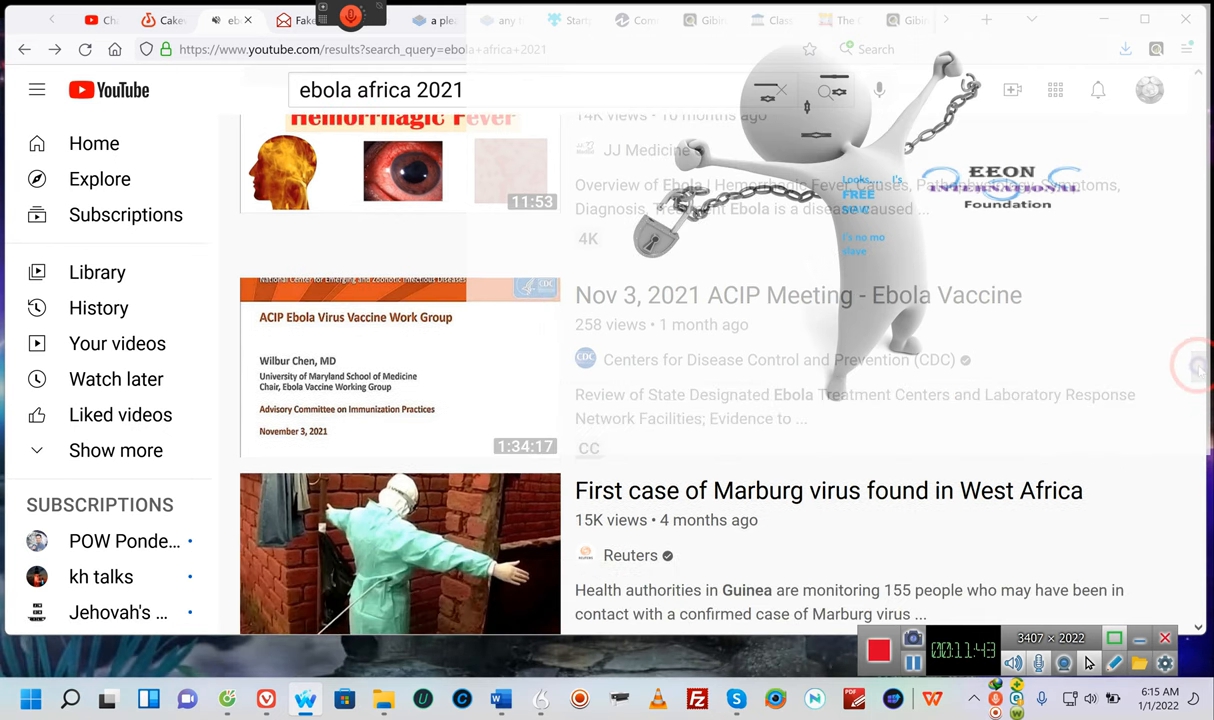
pyautogui.scroll(-3)
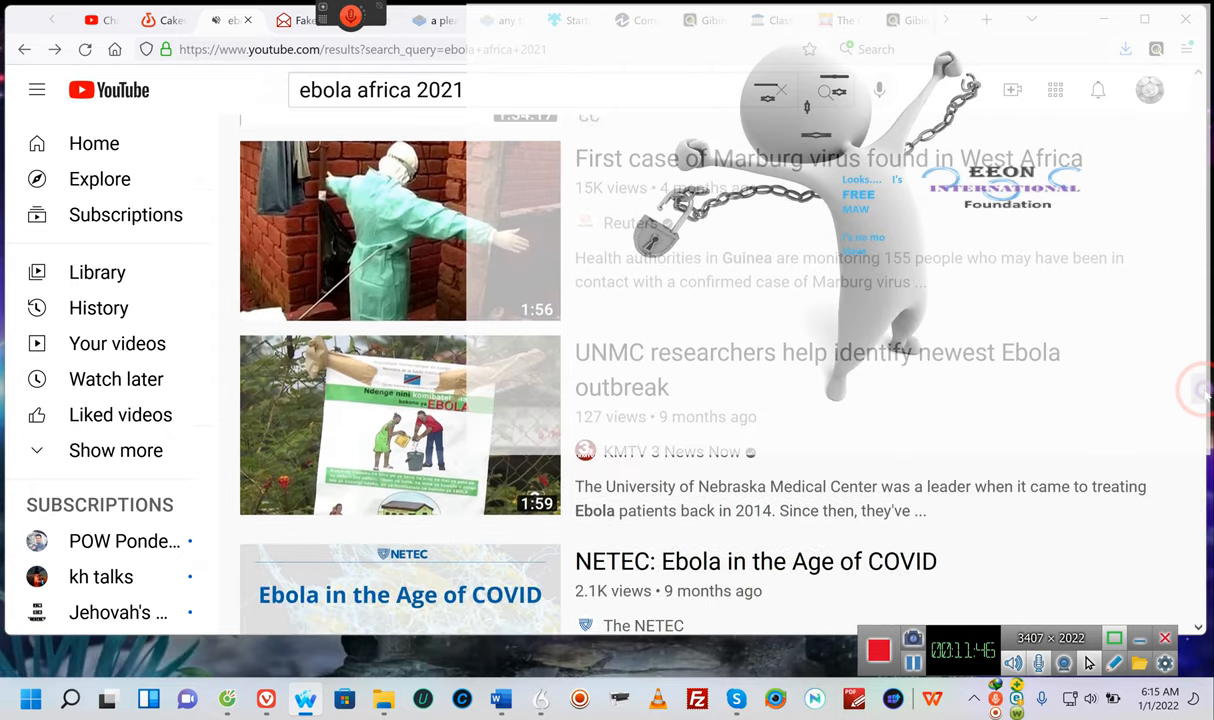
pyautogui.scroll(-3)
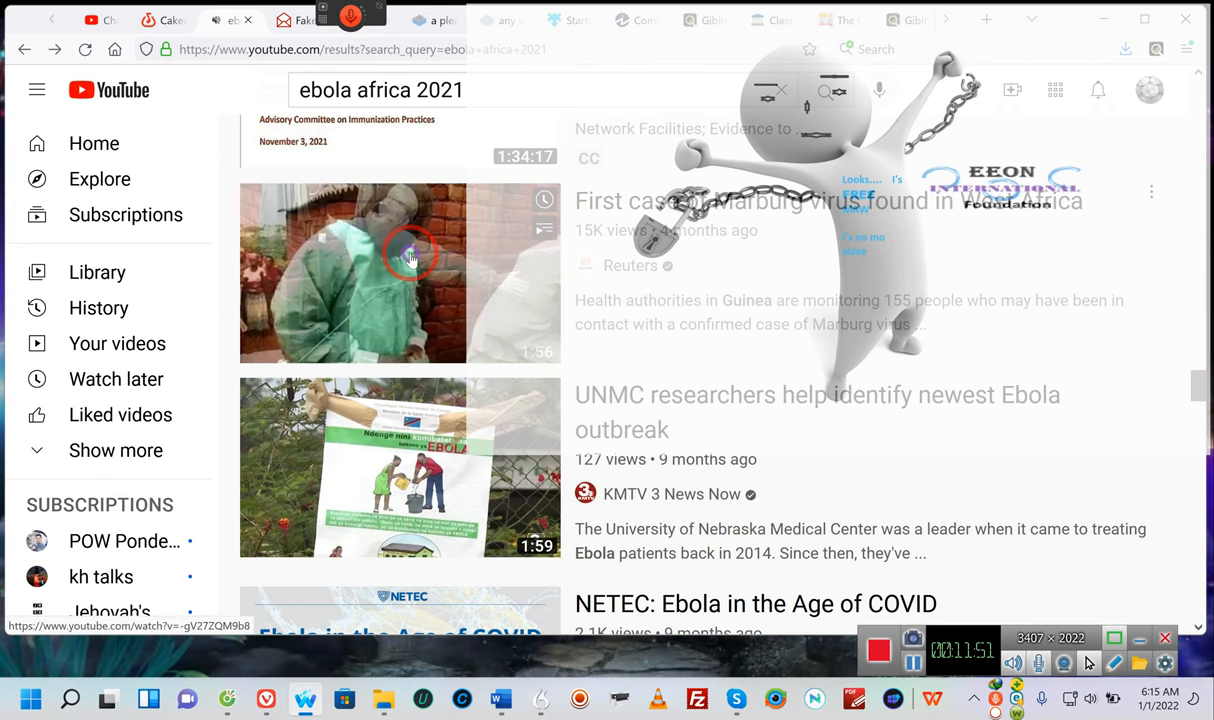
pyautogui.click(400, 272)
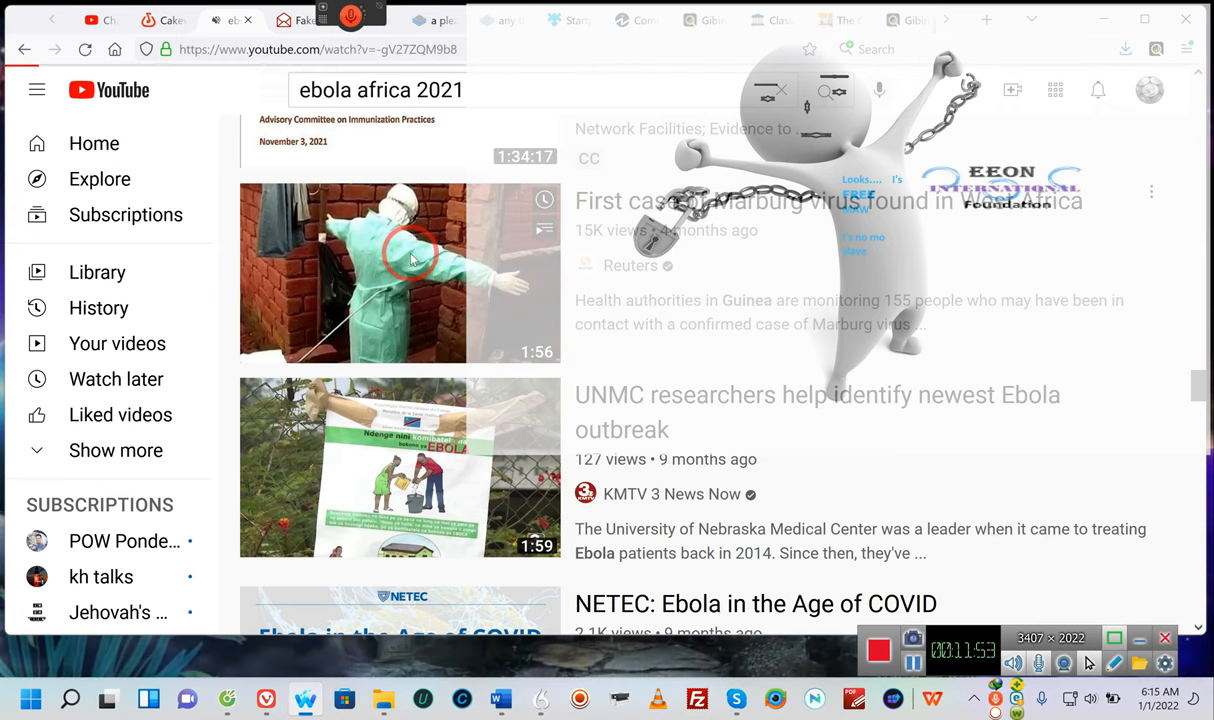
# Load the Reuters Marburg virus watch page and let the video play through
pyautogui.click(400, 272)
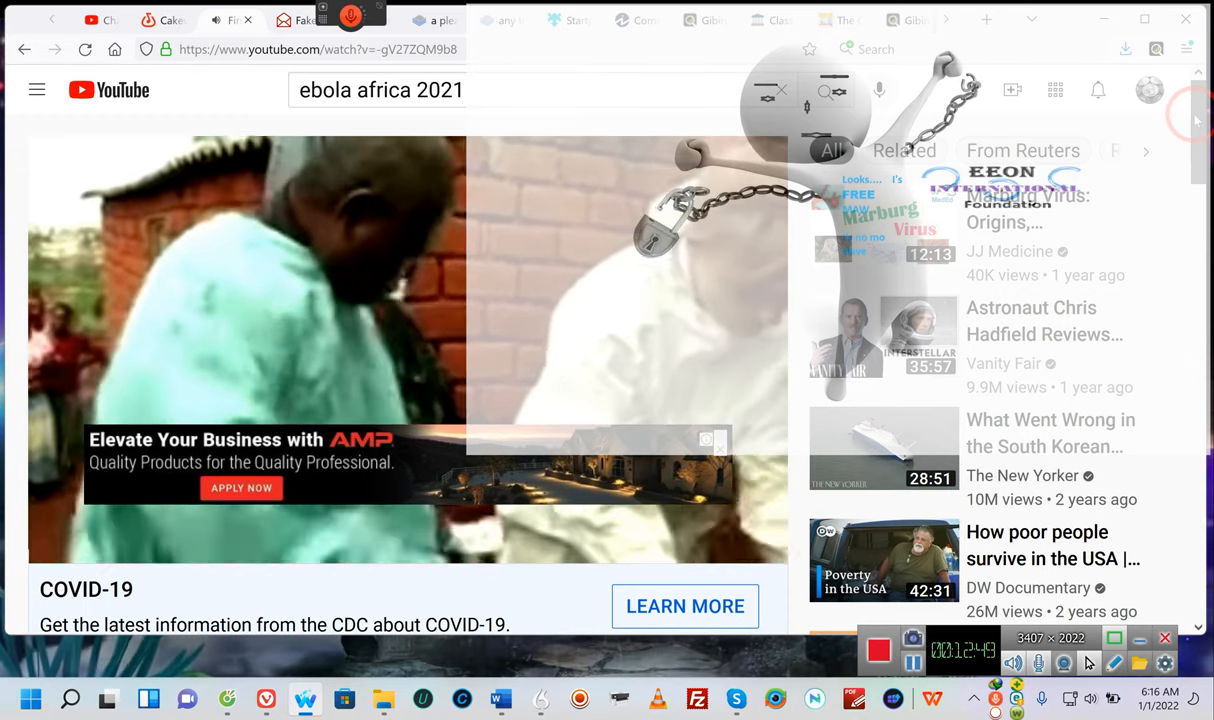
pyautogui.scroll(-3)
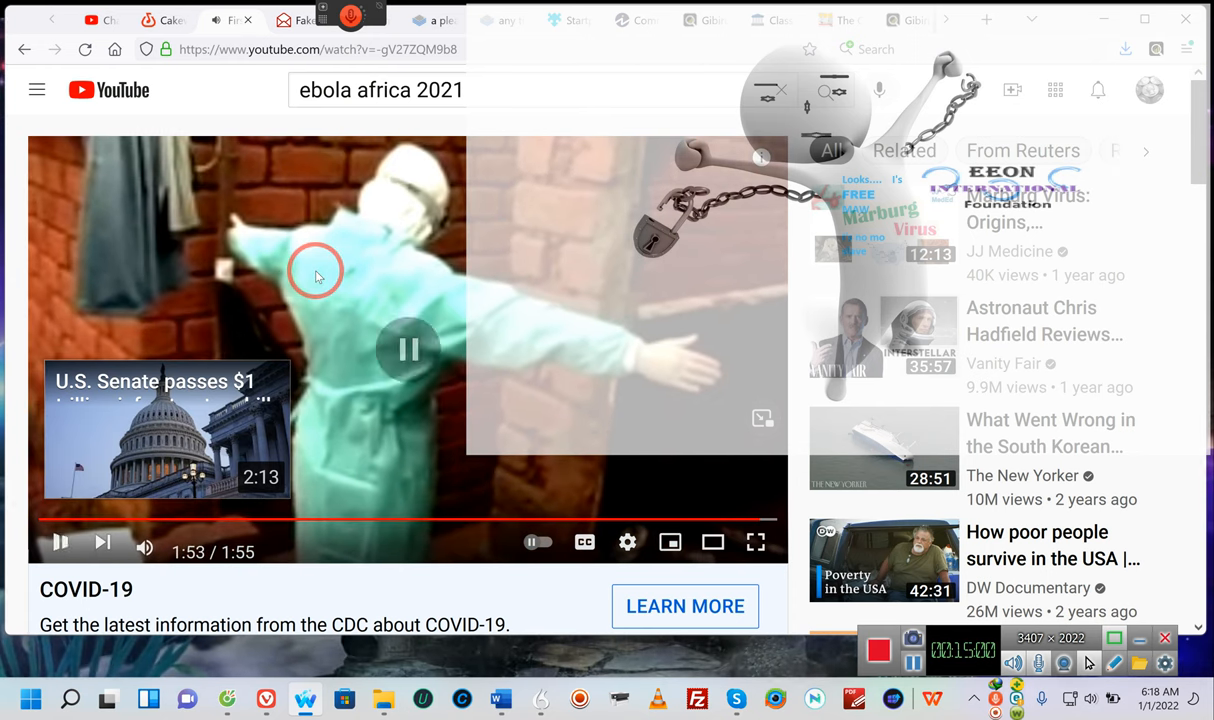
# Pause the Marburg virus video at 1:53 of 1:55
pyautogui.click(408, 348)
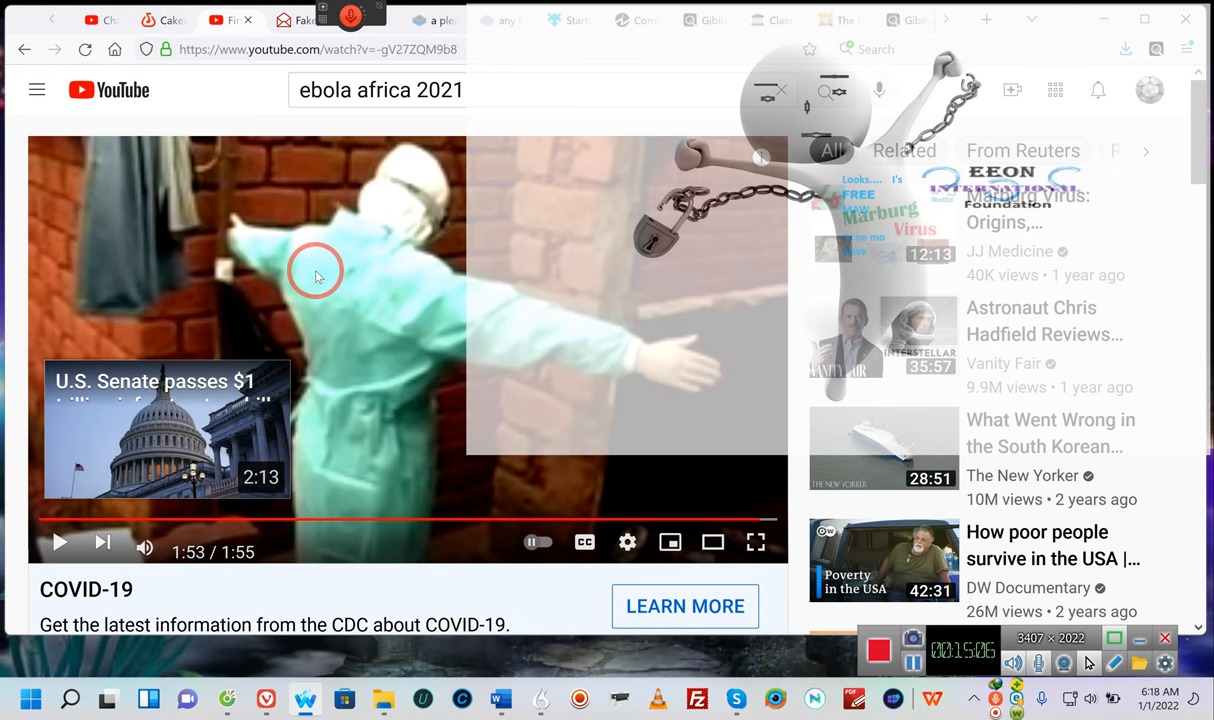
# Scroll to the Reuters description and disabled comments, then go back to the results
pyautogui.scroll(-3)
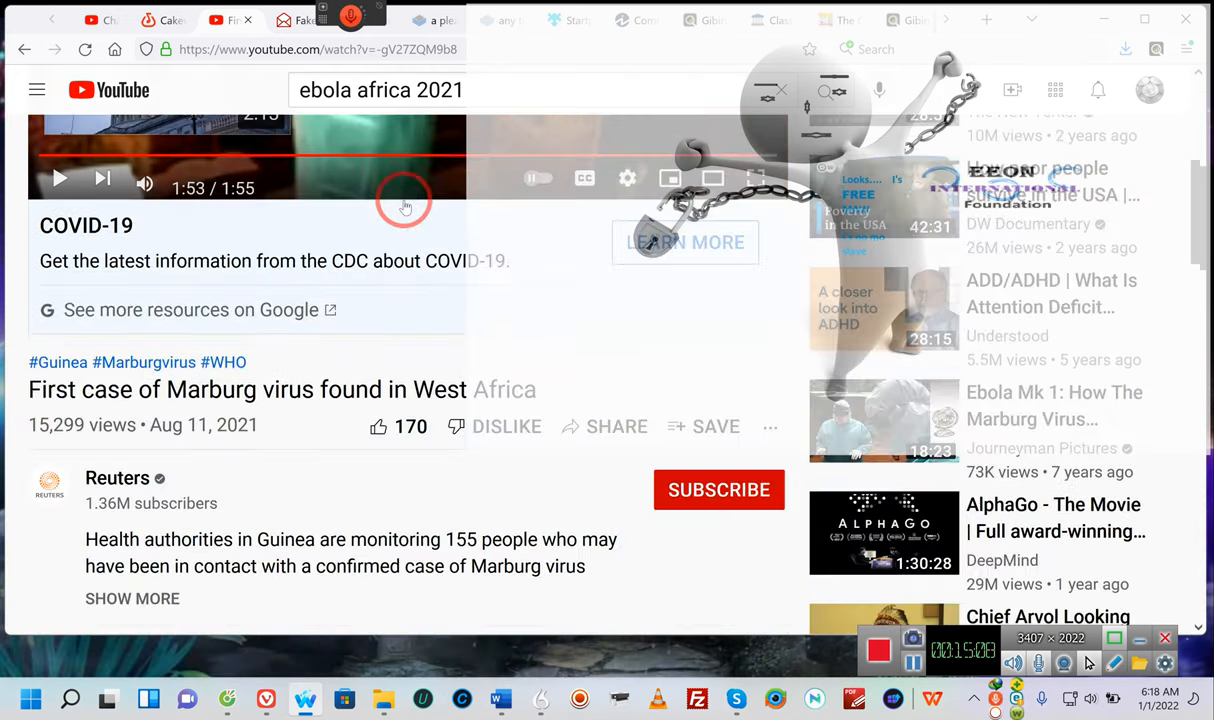
pyautogui.scroll(-3)
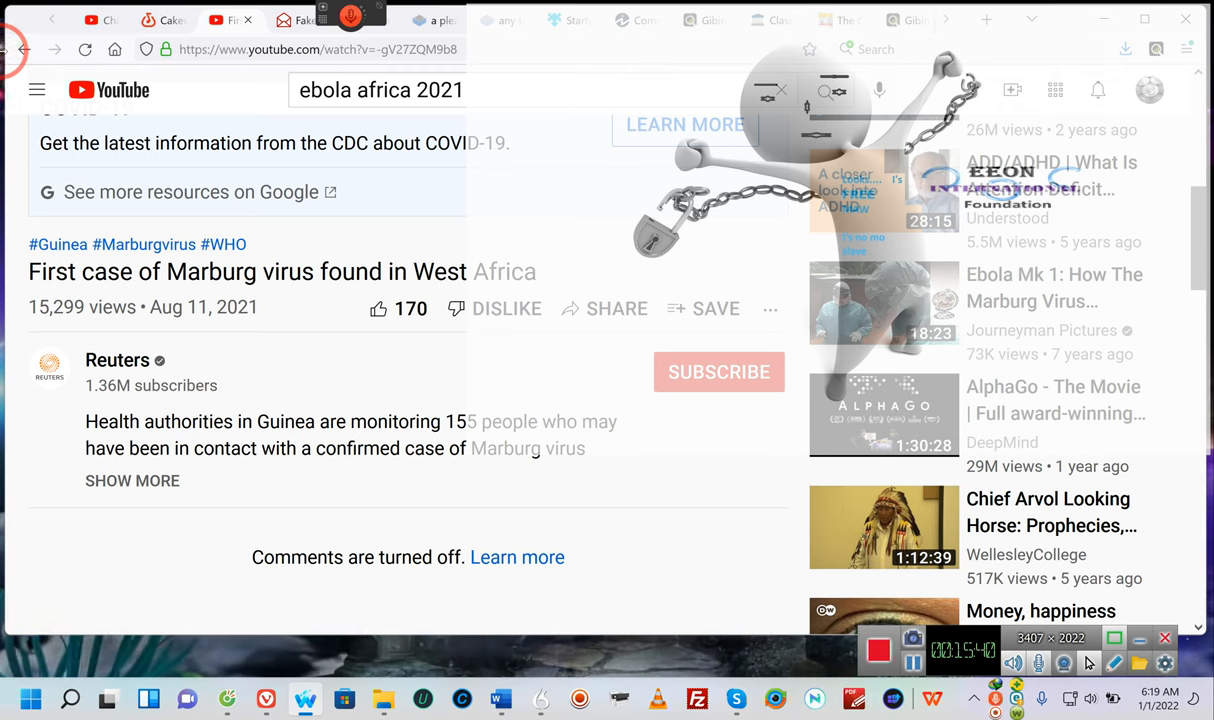
pyautogui.click(24, 48)
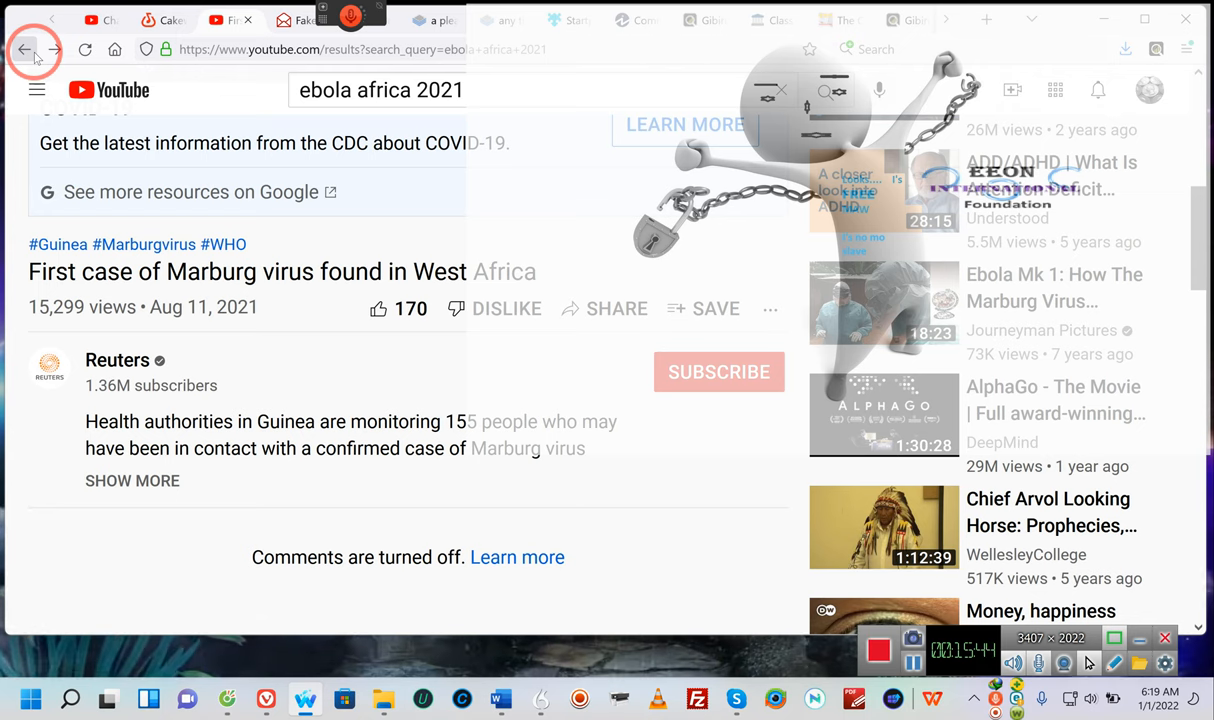
# Scroll further down the results to the Guinea Marburg case and 'What Ebola Does to the Body'
pyautogui.click(24, 48)
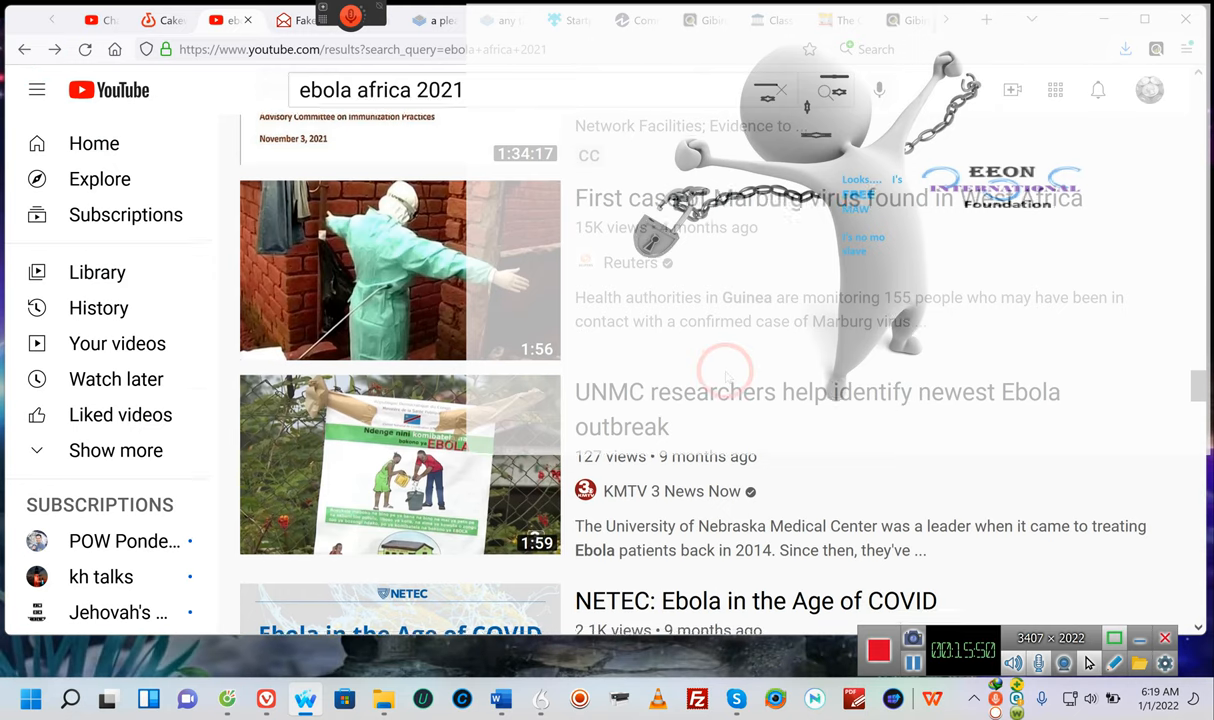
pyautogui.scroll(-3)
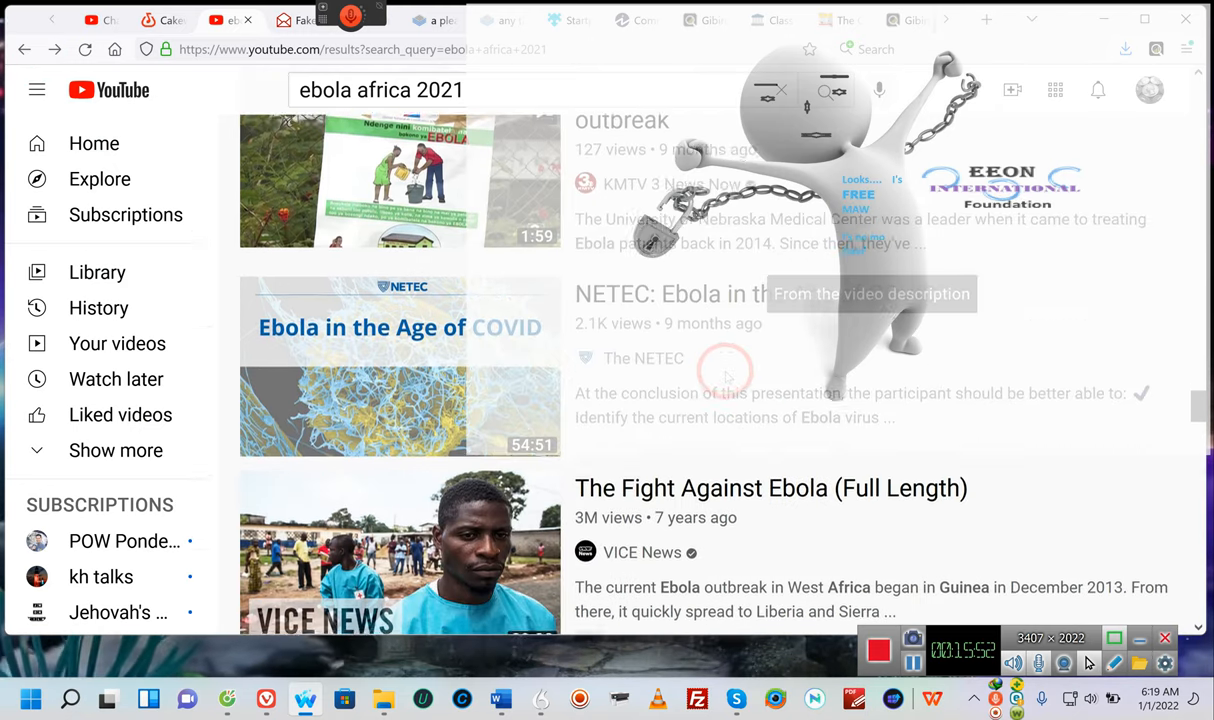
pyautogui.scroll(-3)
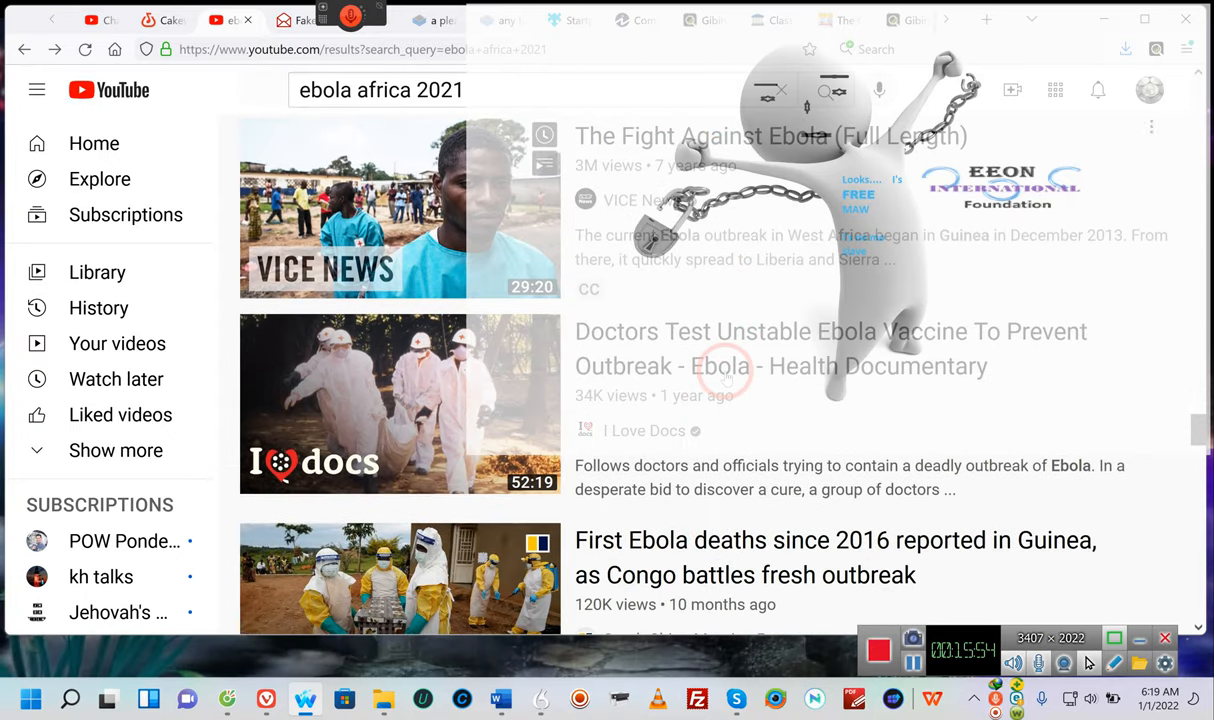
pyautogui.scroll(-3)
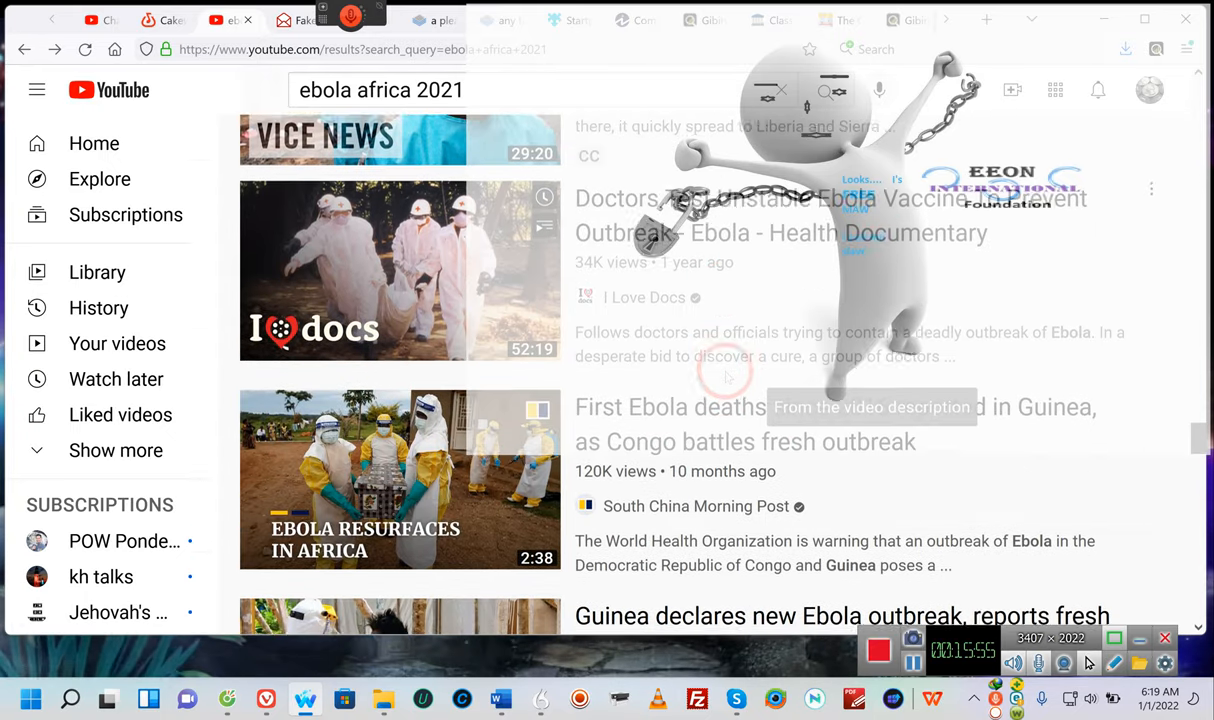
pyautogui.scroll(-3)
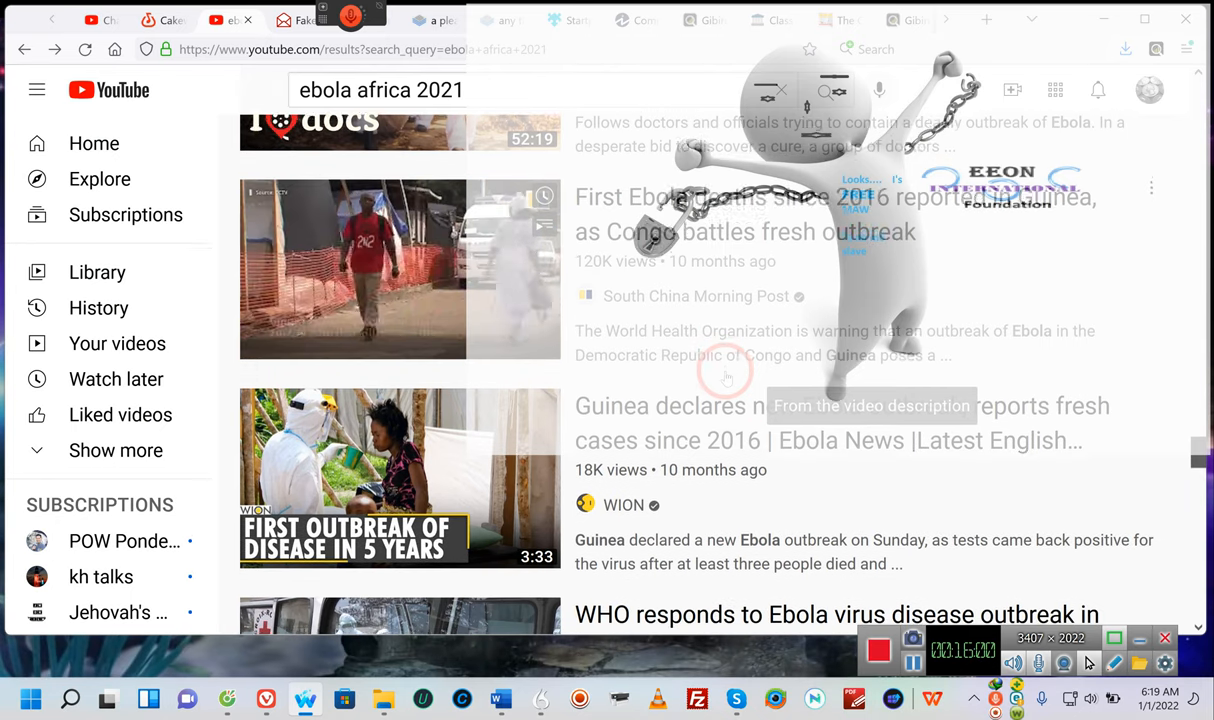
pyautogui.scroll(-3)
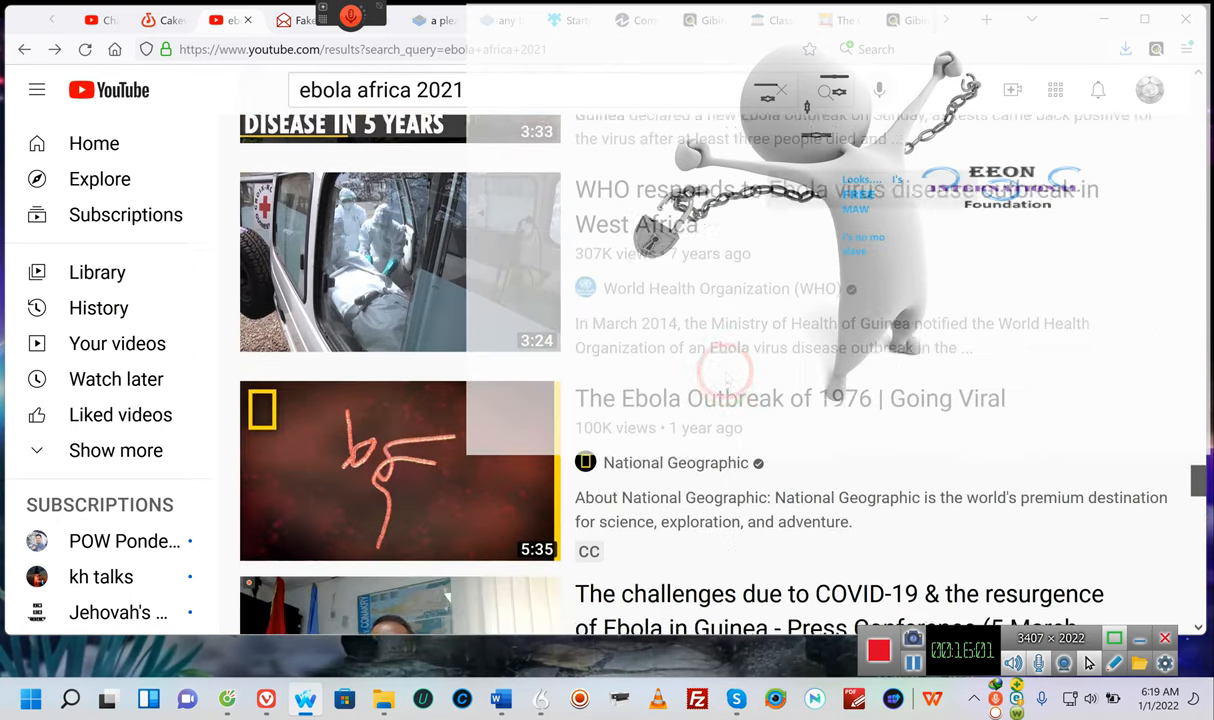
pyautogui.scroll(-3)
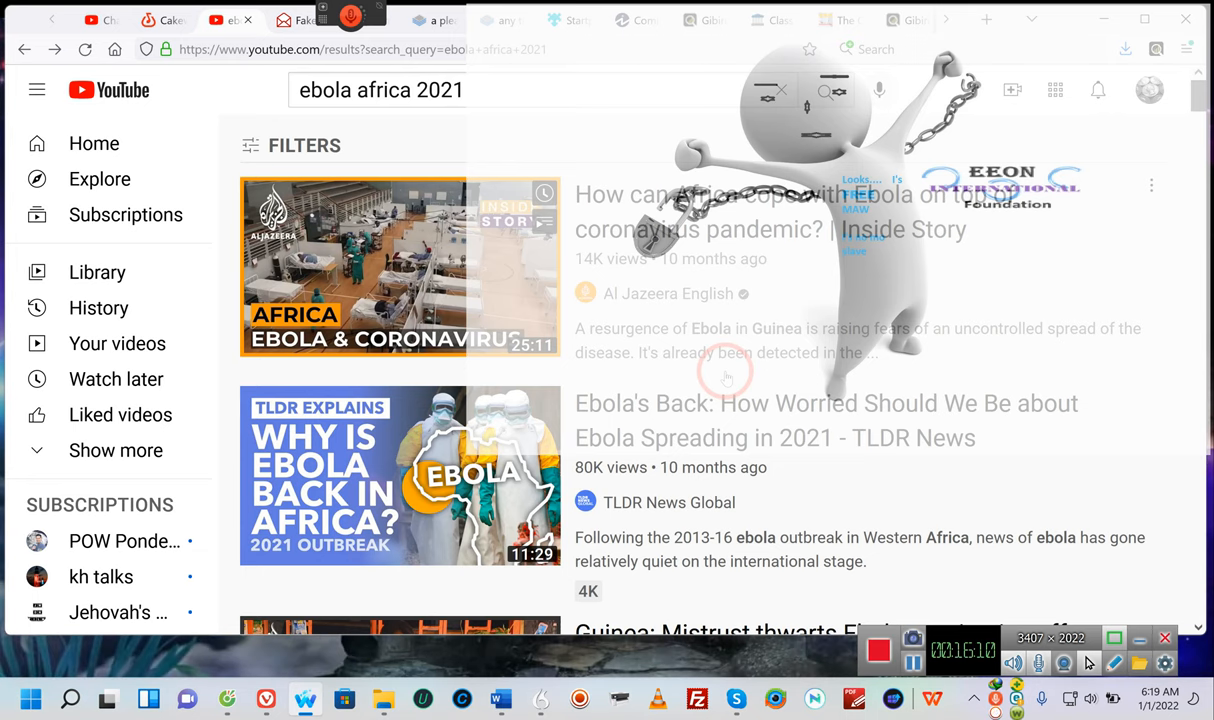
pyautogui.scroll(-3)
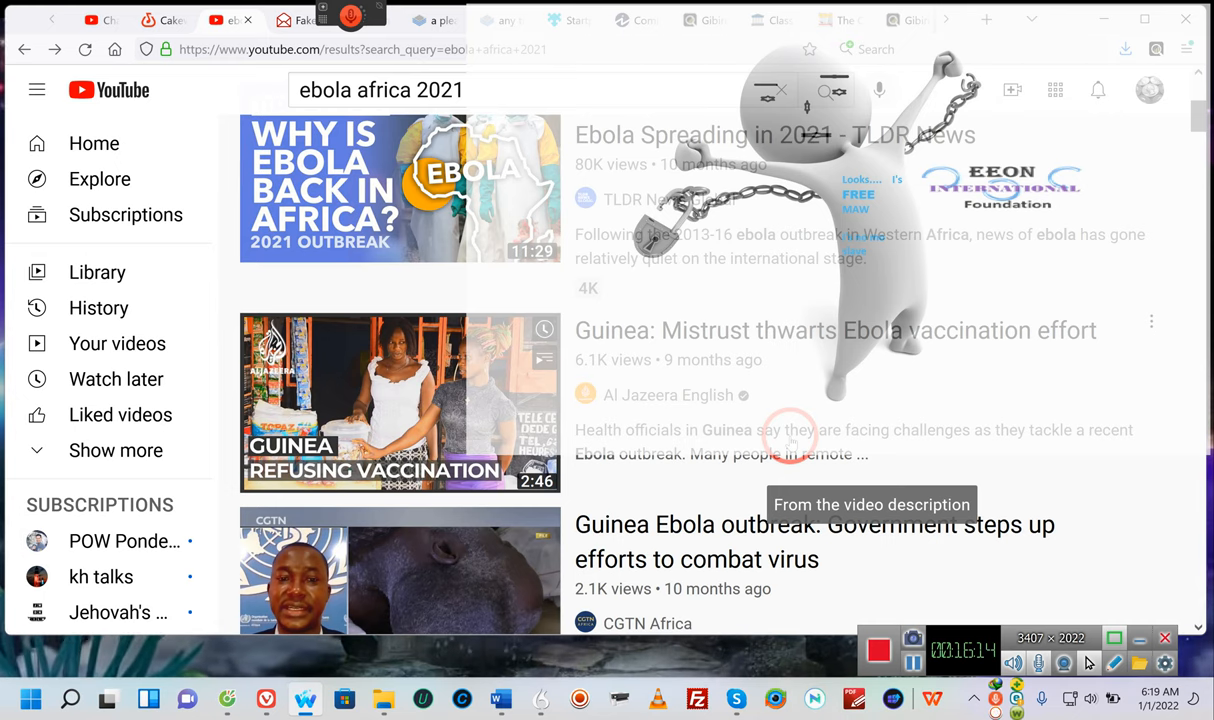
pyautogui.scroll(-3)
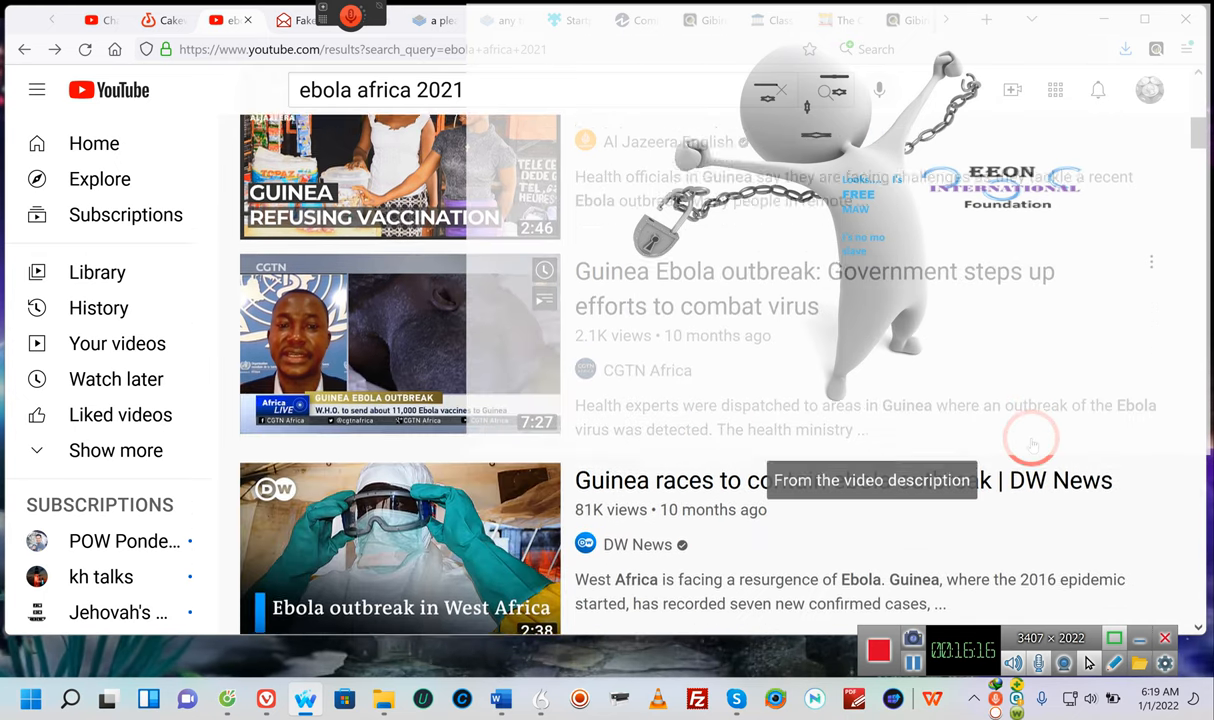
pyautogui.scroll(-3)
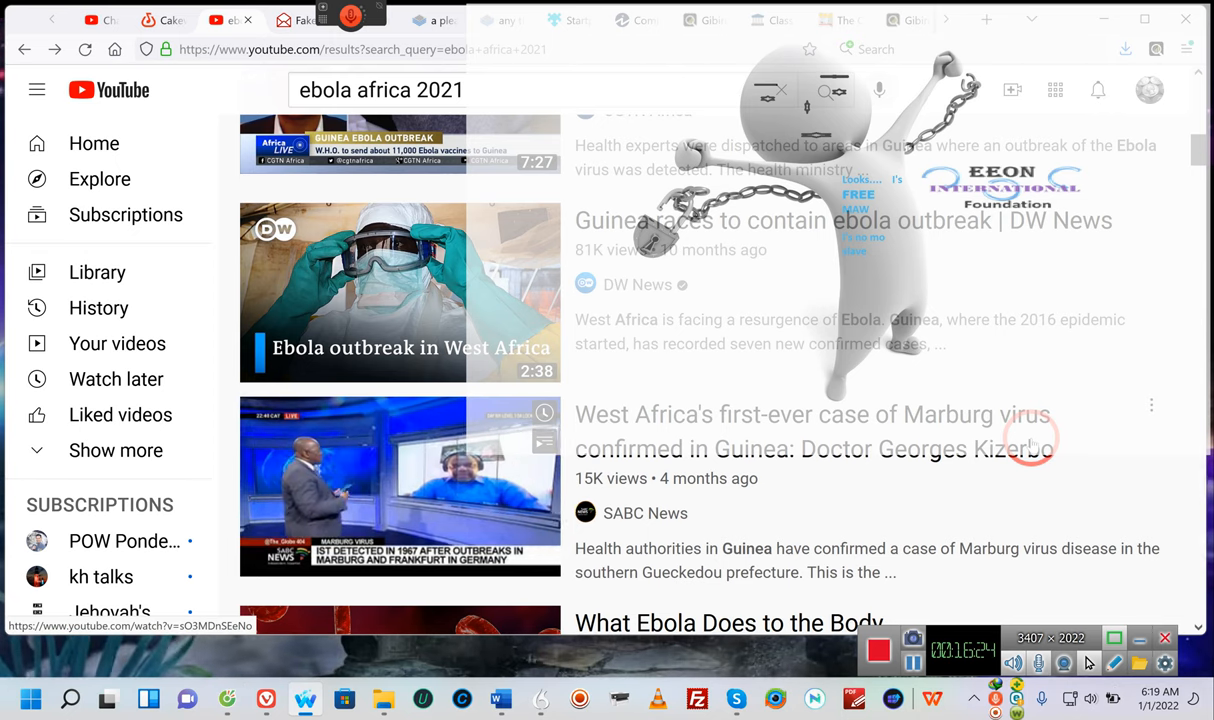
pyautogui.scroll(-3)
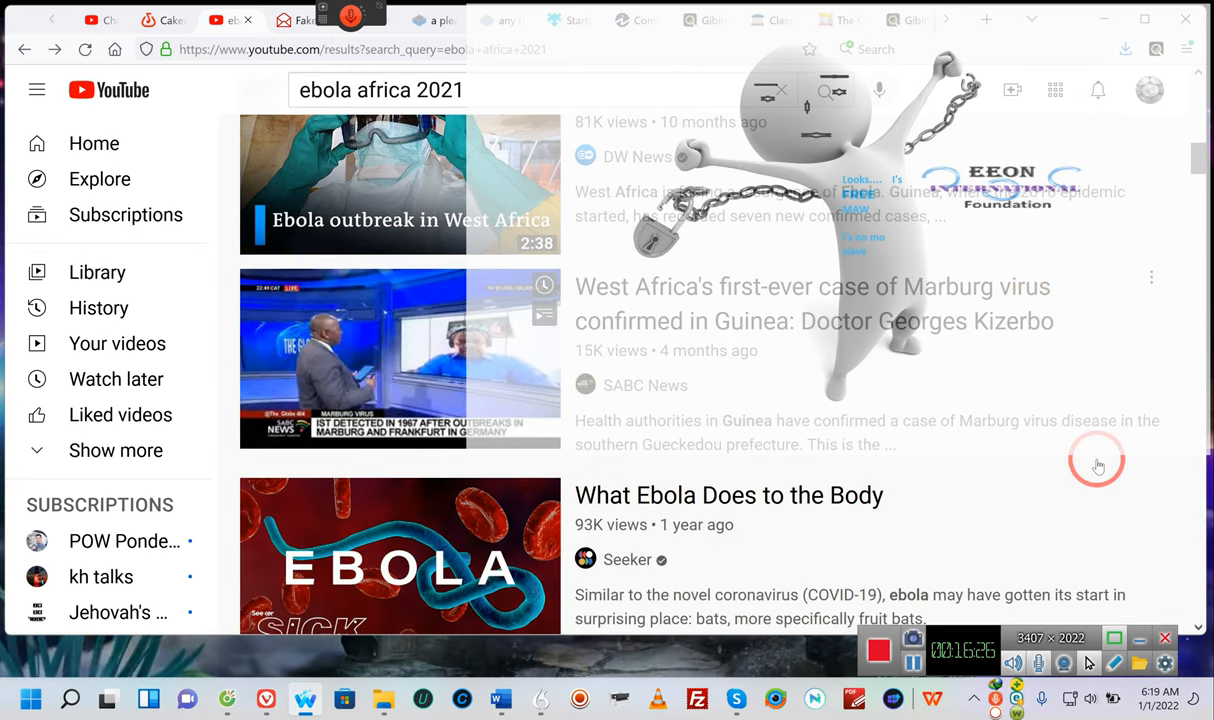